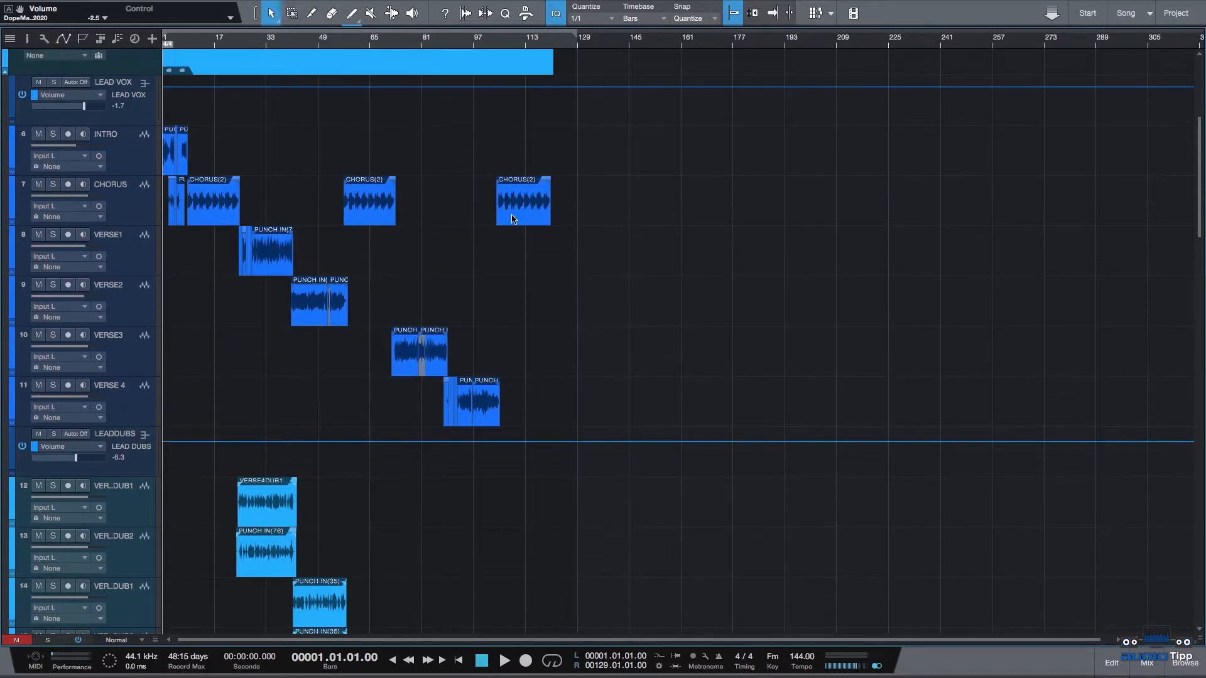
{"action": "mouse_move", "coordinate": [524, 191]}
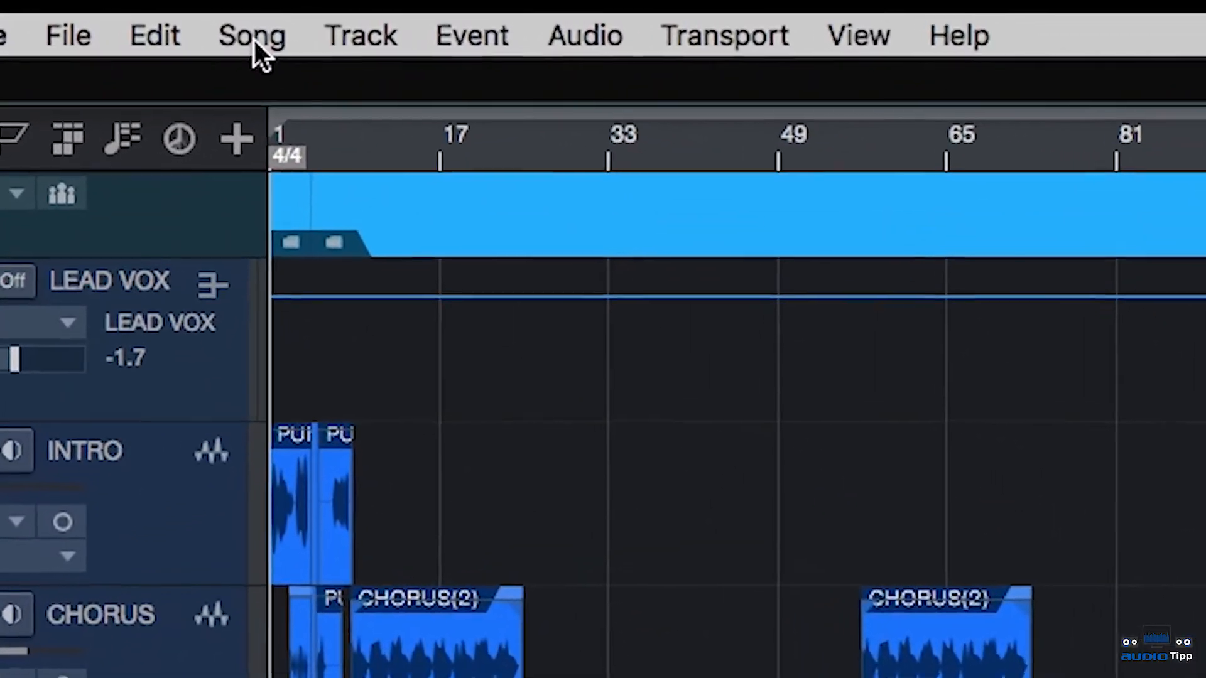
Step: Open the Export Stems dialog from the Song menu
{"action": "left_click", "coordinate": [251, 36]}
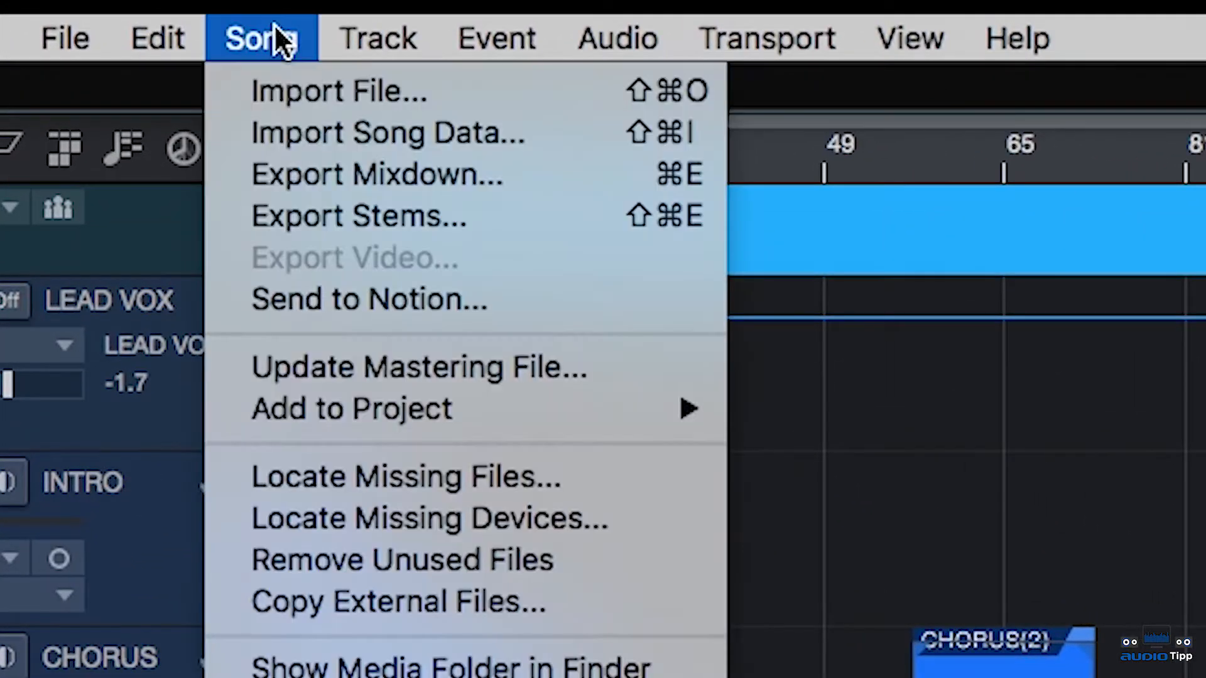
{"action": "mouse_move", "coordinate": [358, 216]}
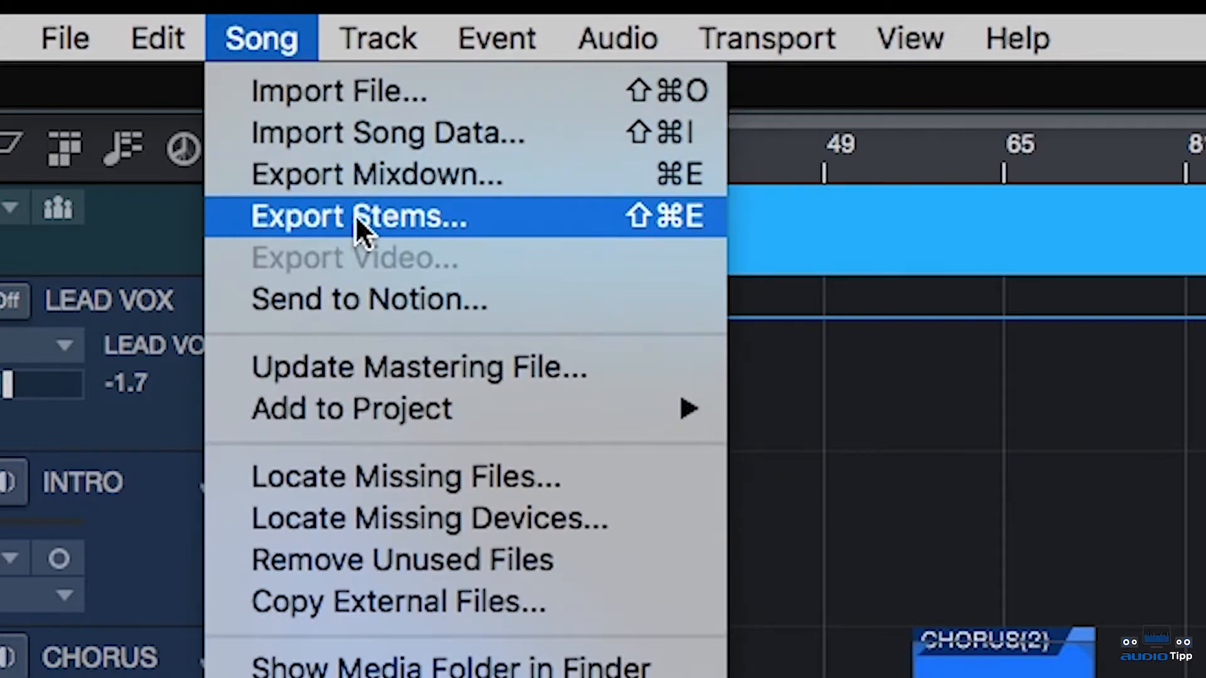
{"action": "left_click", "coordinate": [357, 216]}
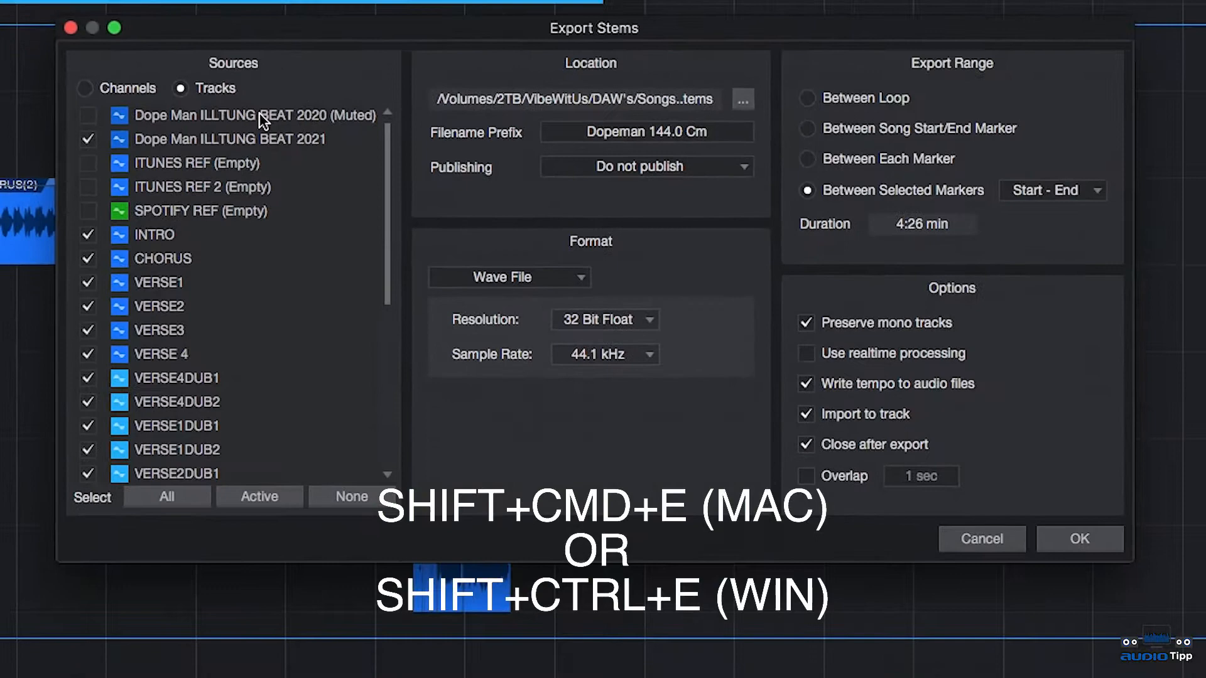
Step: Switch the Export Stems sources to Channels and scroll through the checked channel list
{"action": "left_click", "coordinate": [83, 88]}
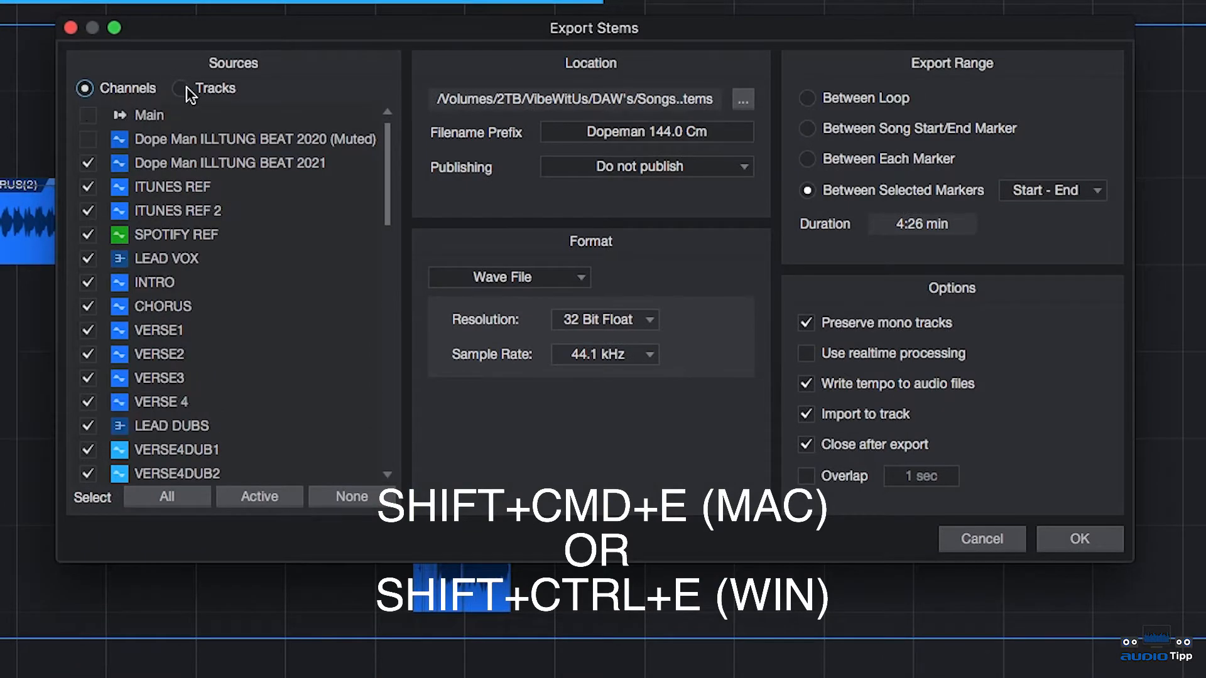
{"action": "left_click", "coordinate": [179, 88]}
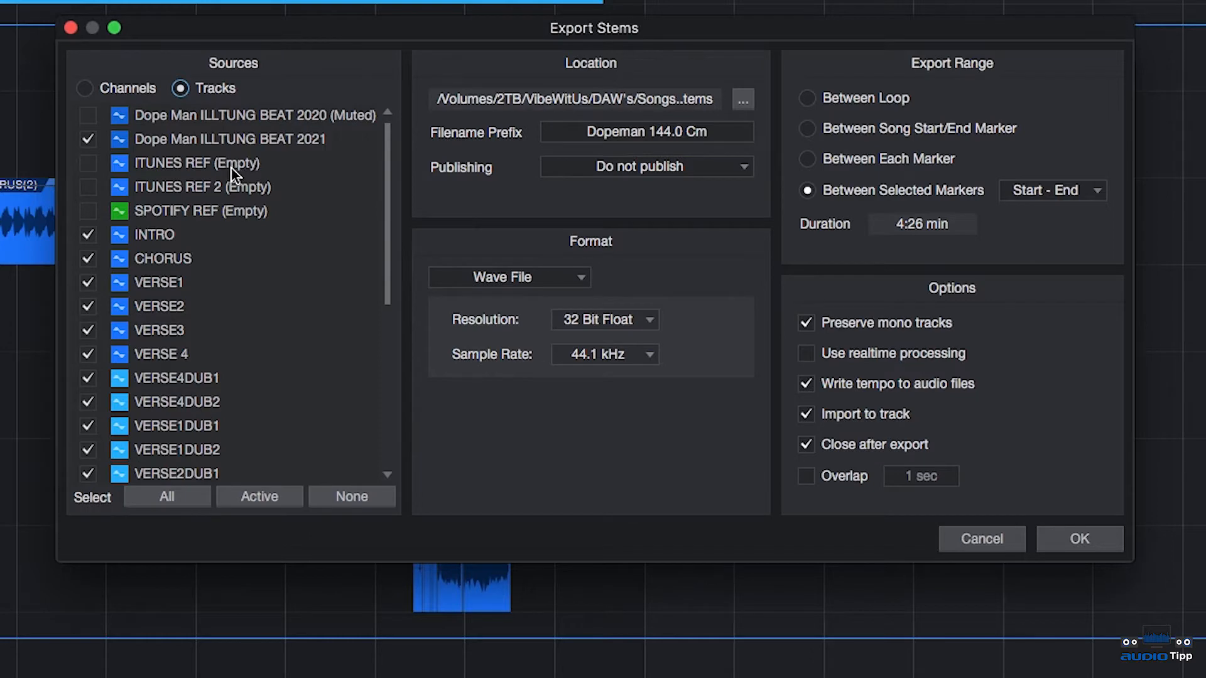
{"action": "left_click", "coordinate": [85, 88]}
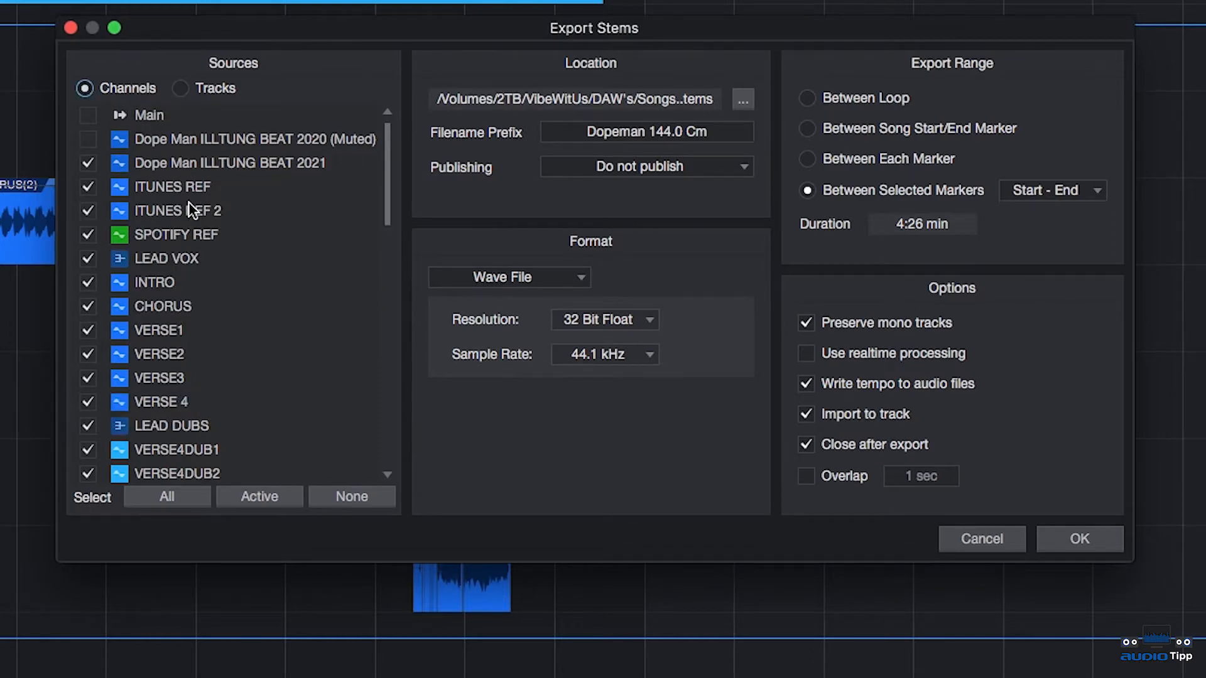
{"action": "mouse_move", "coordinate": [147, 544]}
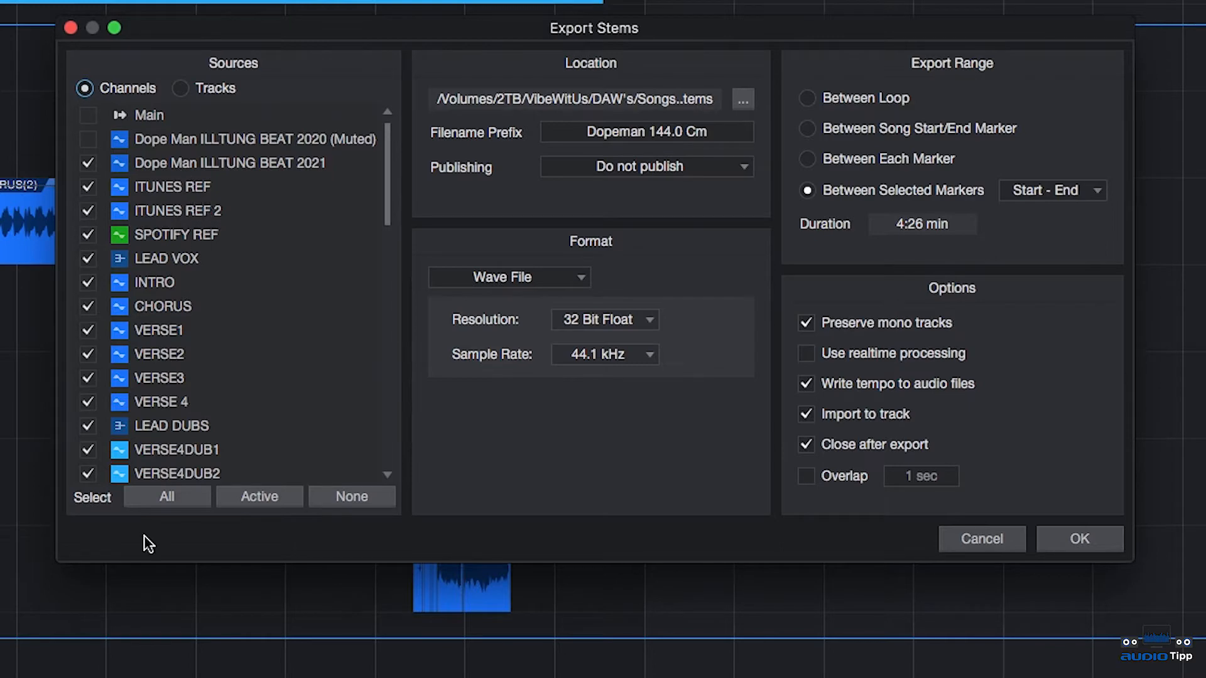
{"action": "scroll", "scroll_direction": "down", "scroll_amount": 3}
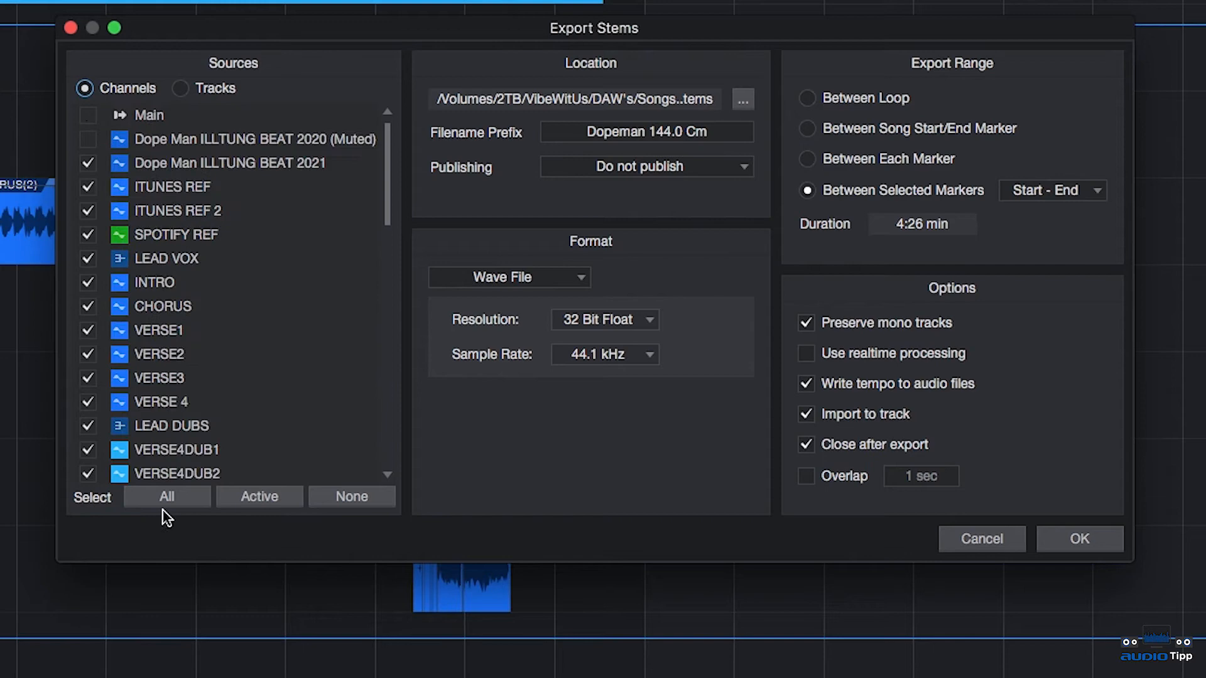
{"action": "mouse_move", "coordinate": [154, 493]}
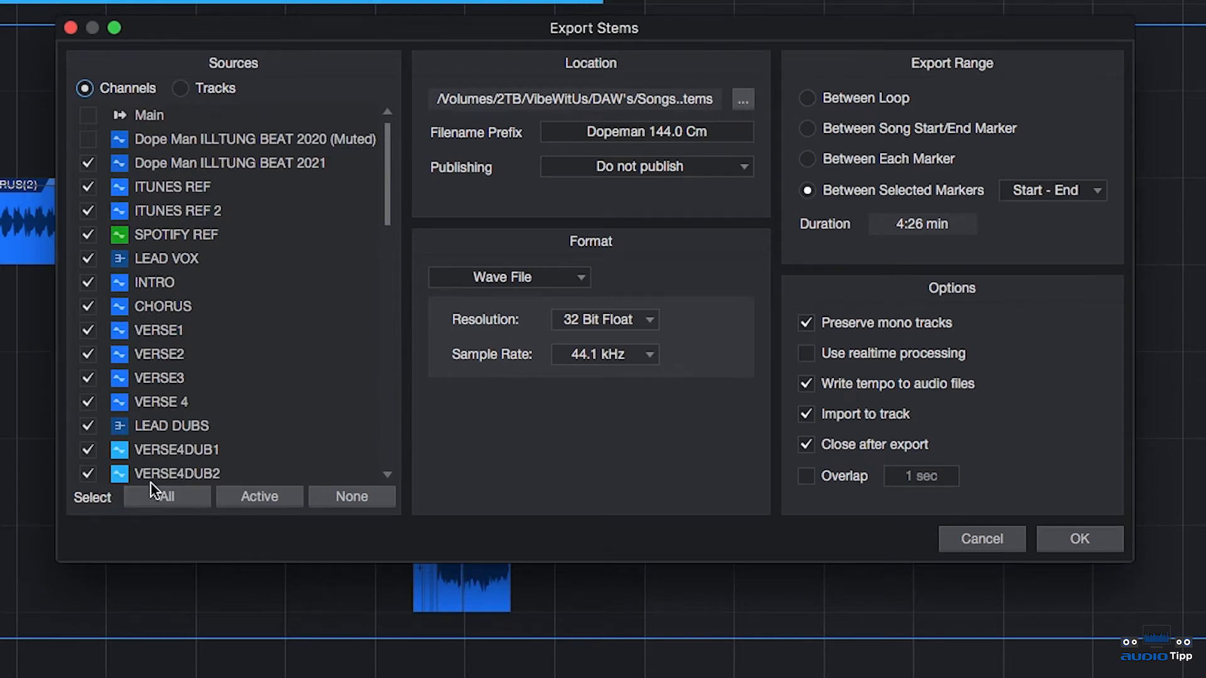
{"action": "mouse_move", "coordinate": [75, 506]}
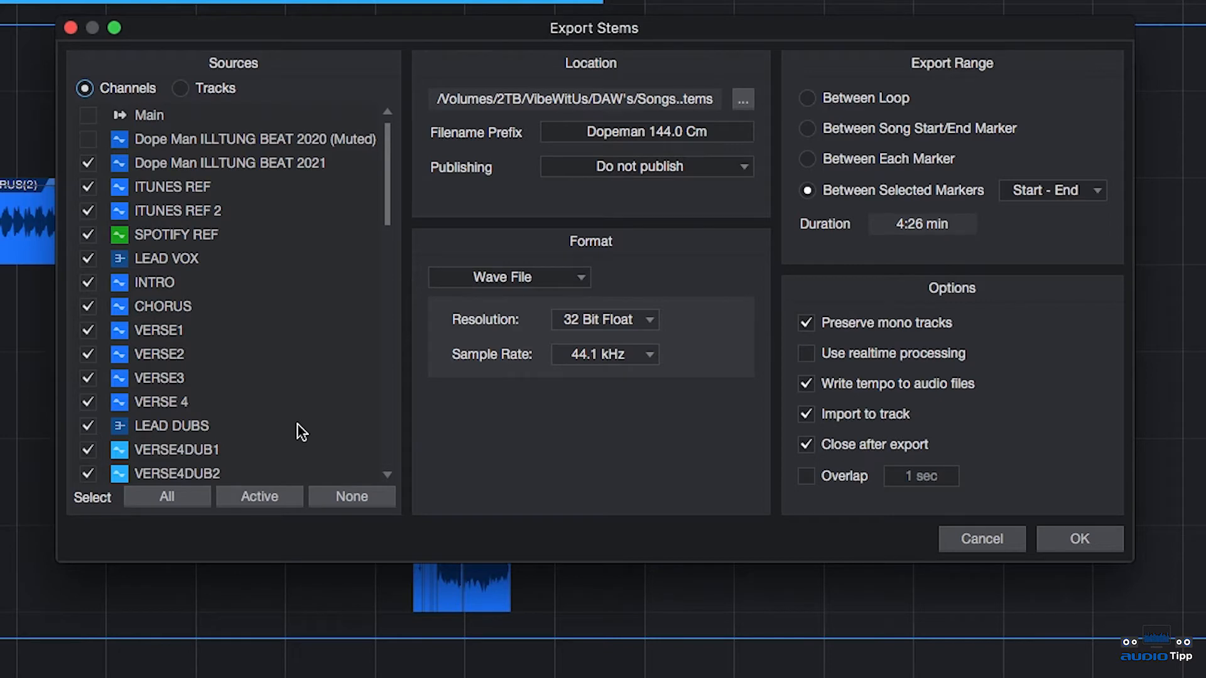
{"action": "mouse_move", "coordinate": [323, 427]}
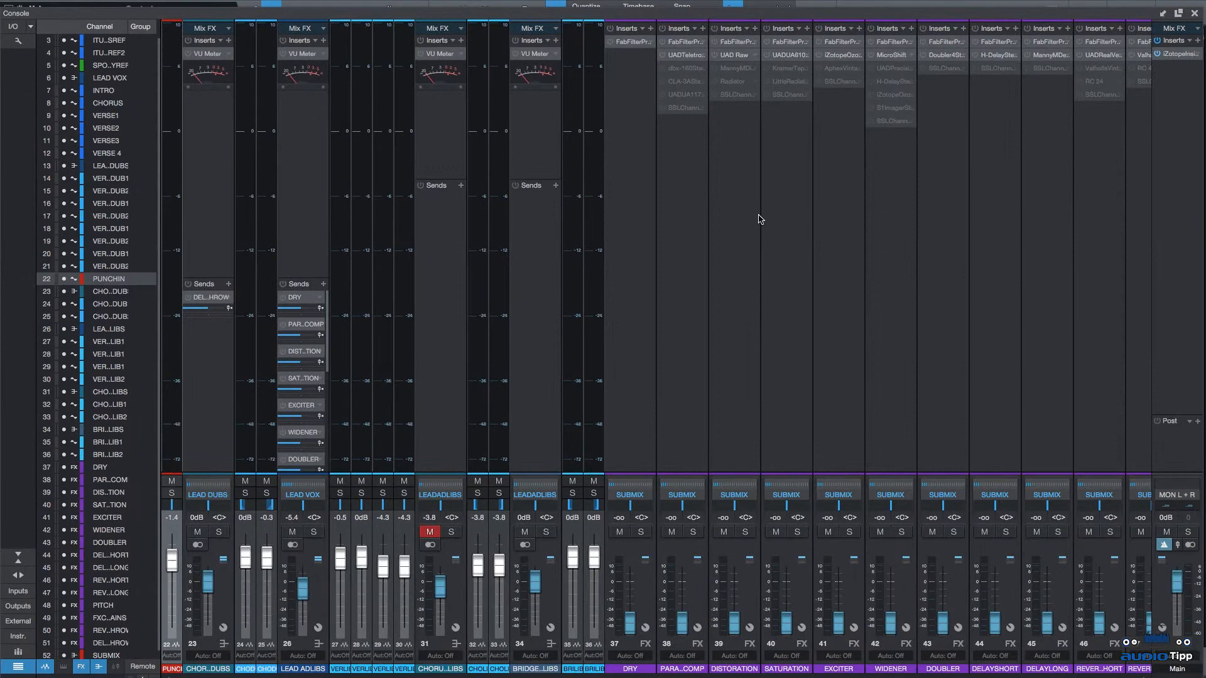
{"action": "mouse_move", "coordinate": [201, 102]}
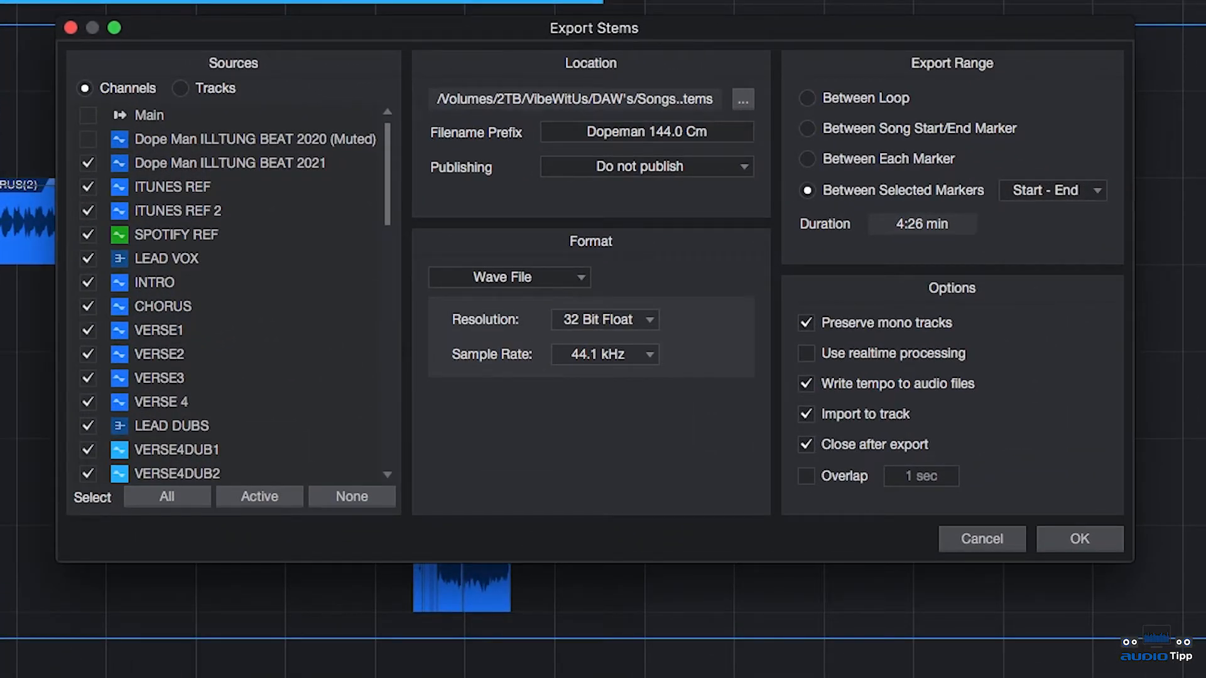
Step: Set the stem export Location to the Stems folder inside the song folder
{"action": "left_click", "coordinate": [741, 99]}
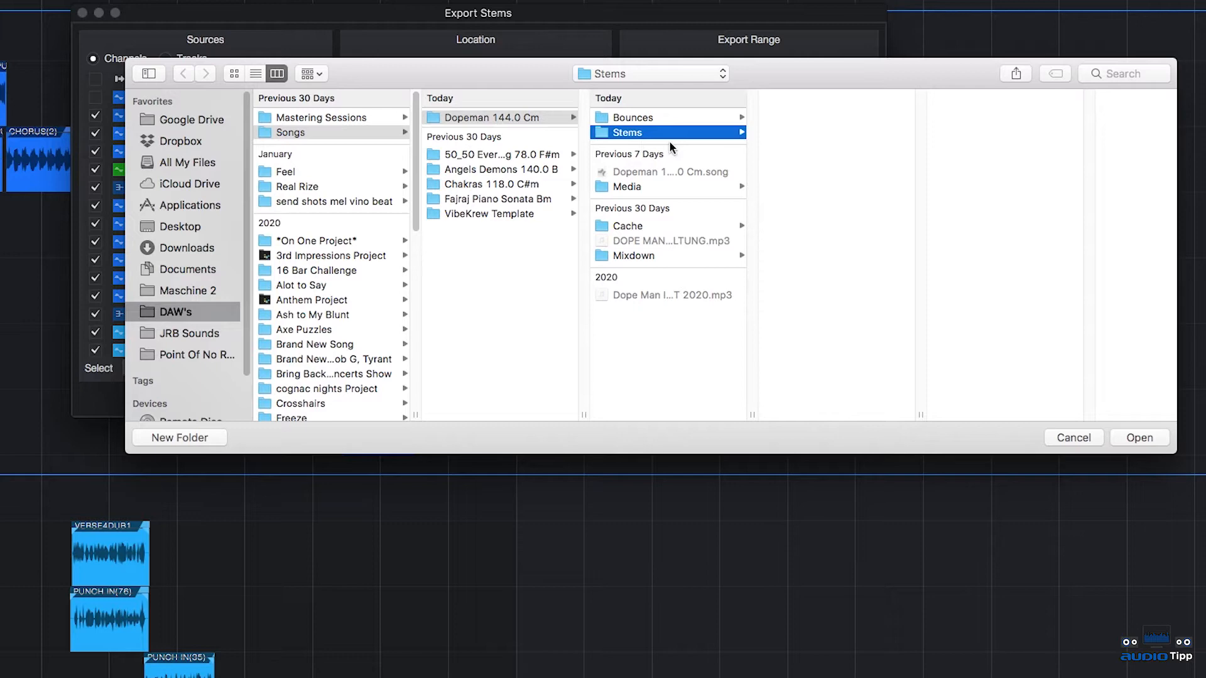
{"action": "left_click", "coordinate": [1139, 438]}
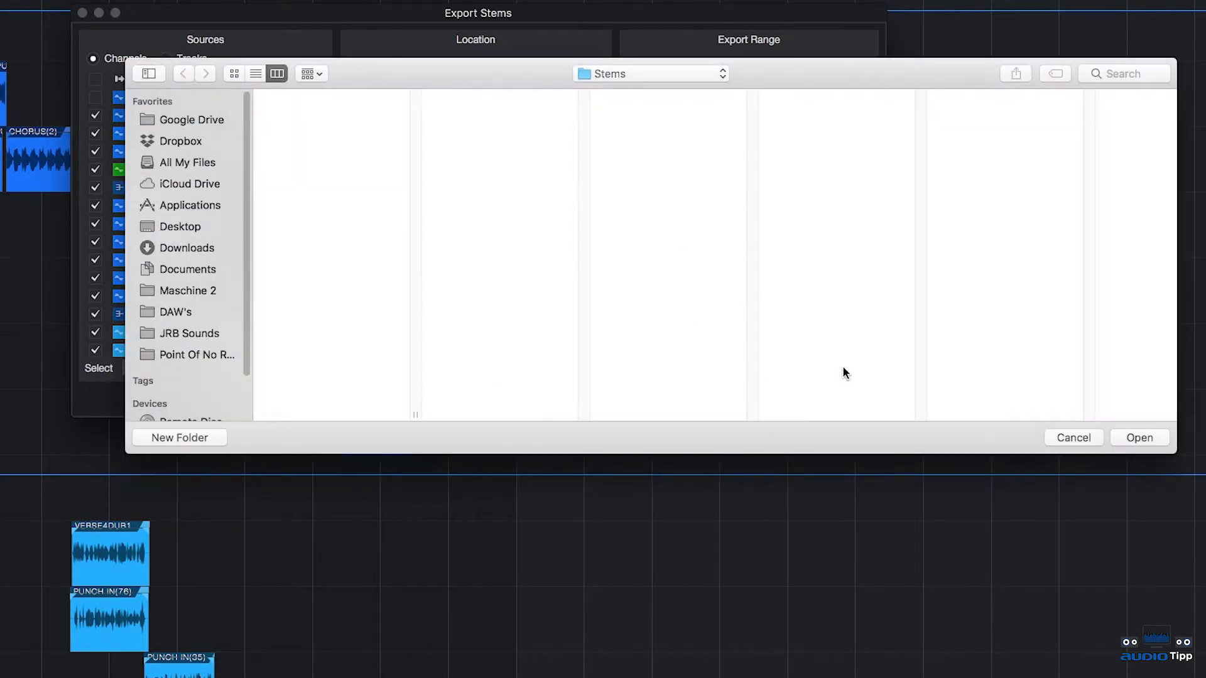
{"action": "left_click", "coordinate": [1138, 438]}
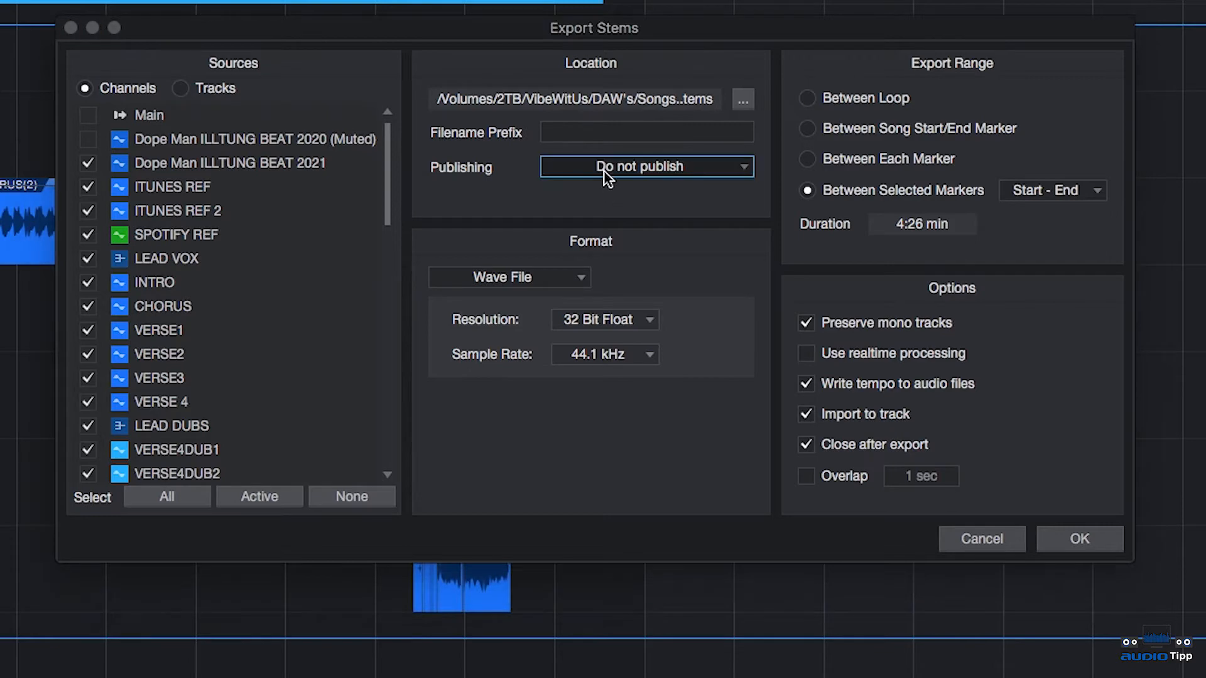
Step: Keep publishing on Do not publish, with Wave File, 32 Bit Float, 44.1 kHz format
{"action": "left_click", "coordinate": [644, 167]}
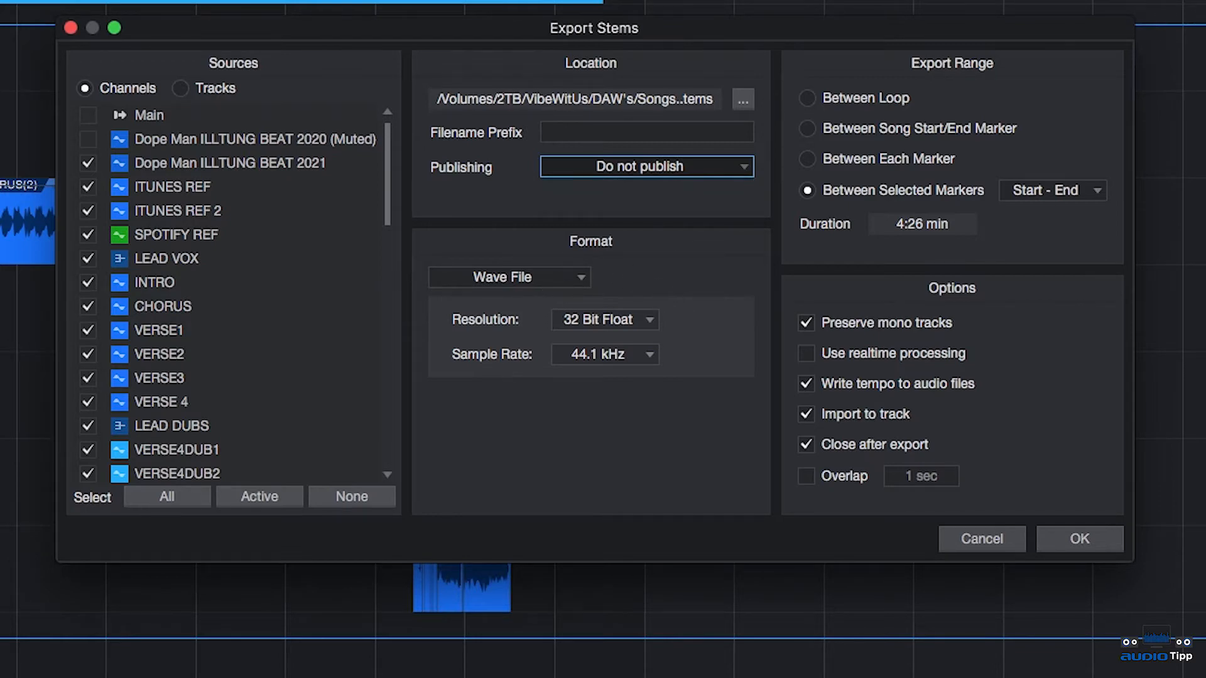
{"action": "mouse_move", "coordinate": [561, 312]}
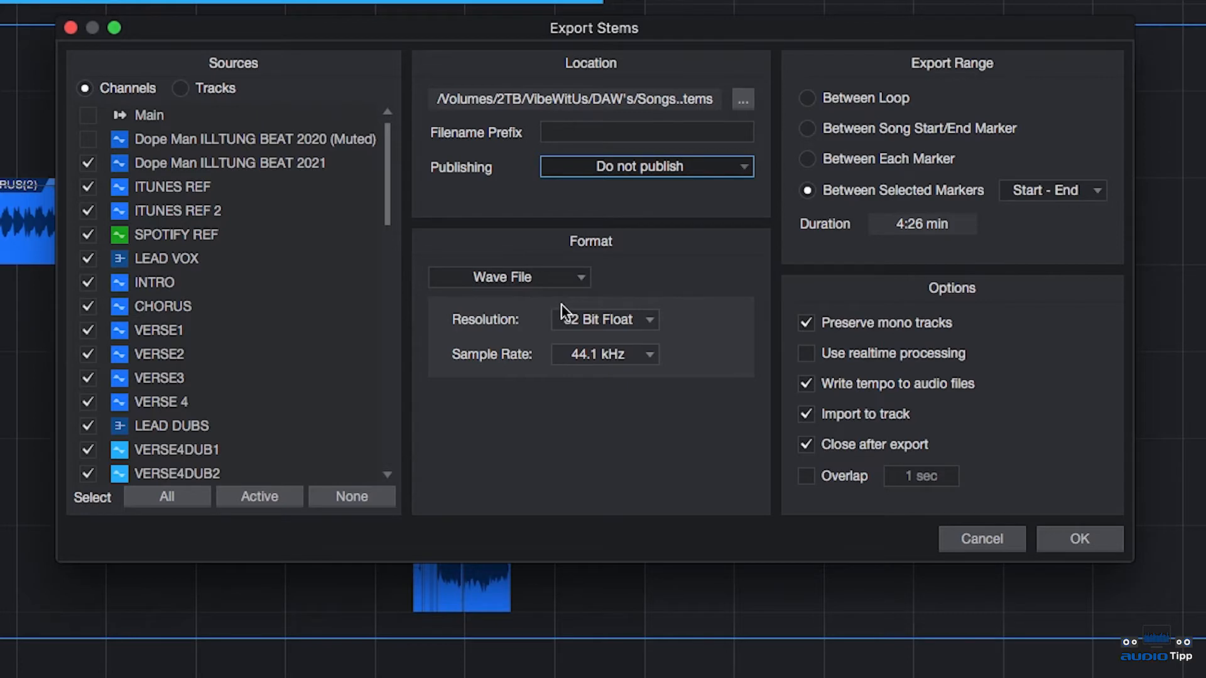
{"action": "mouse_move", "coordinate": [539, 327]}
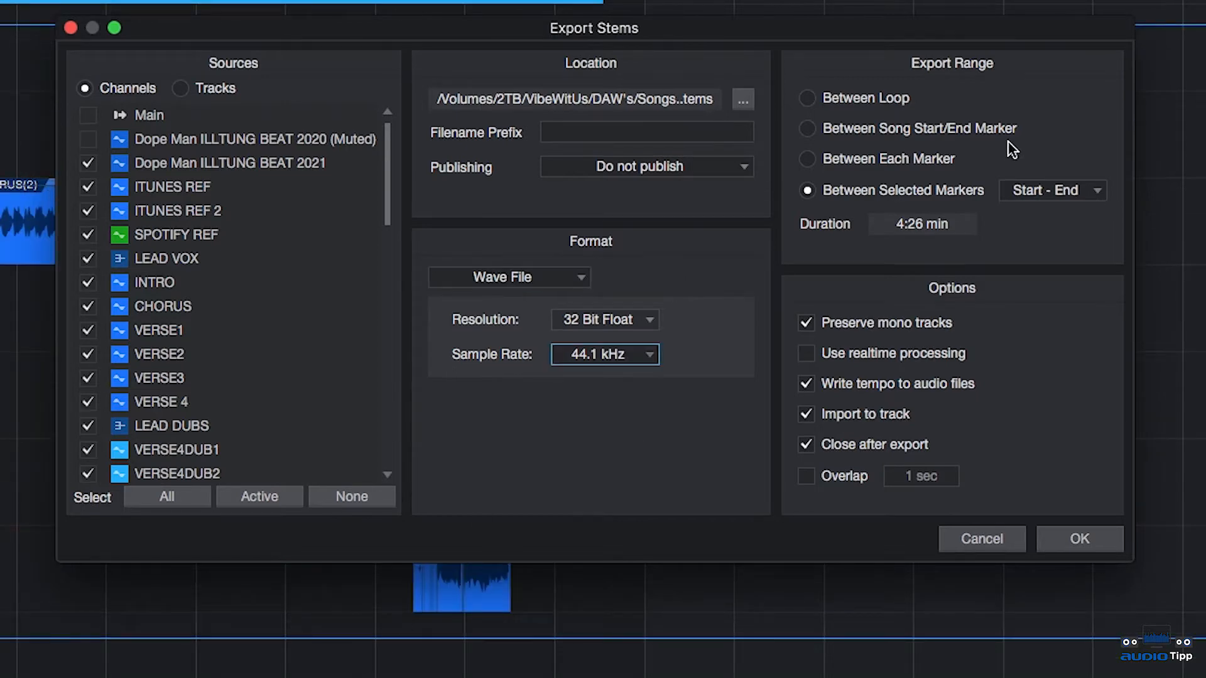
{"action": "mouse_move", "coordinate": [878, 280]}
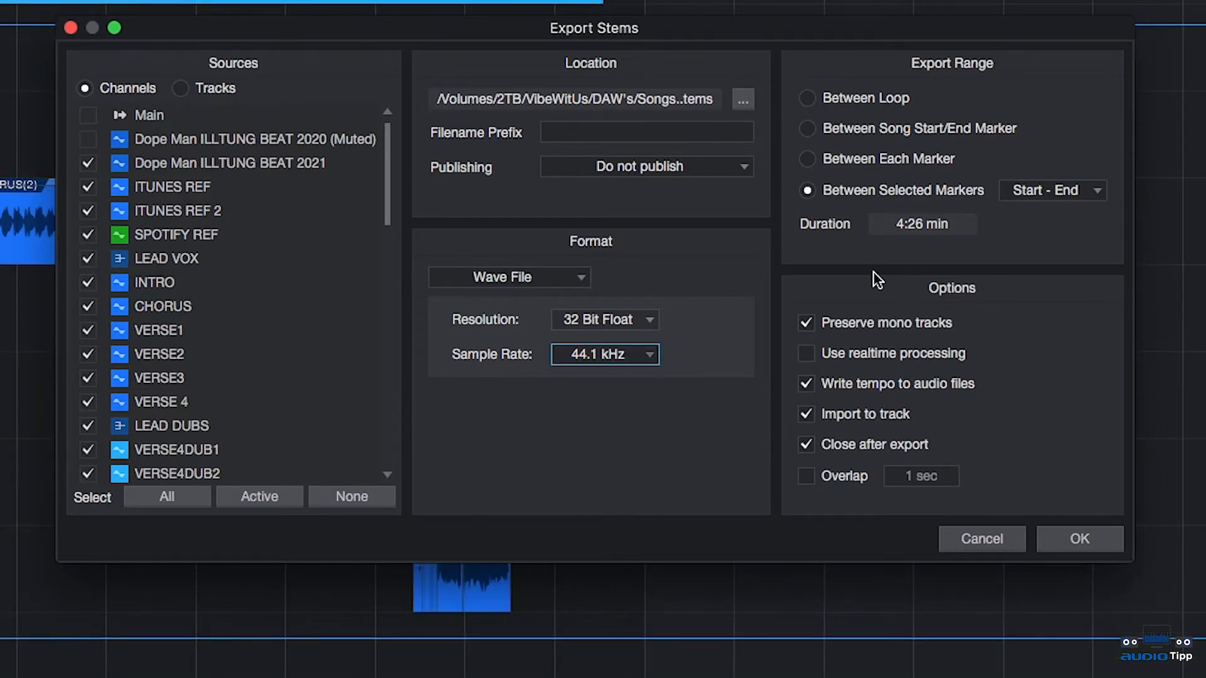
{"action": "mouse_move", "coordinate": [900, 167]}
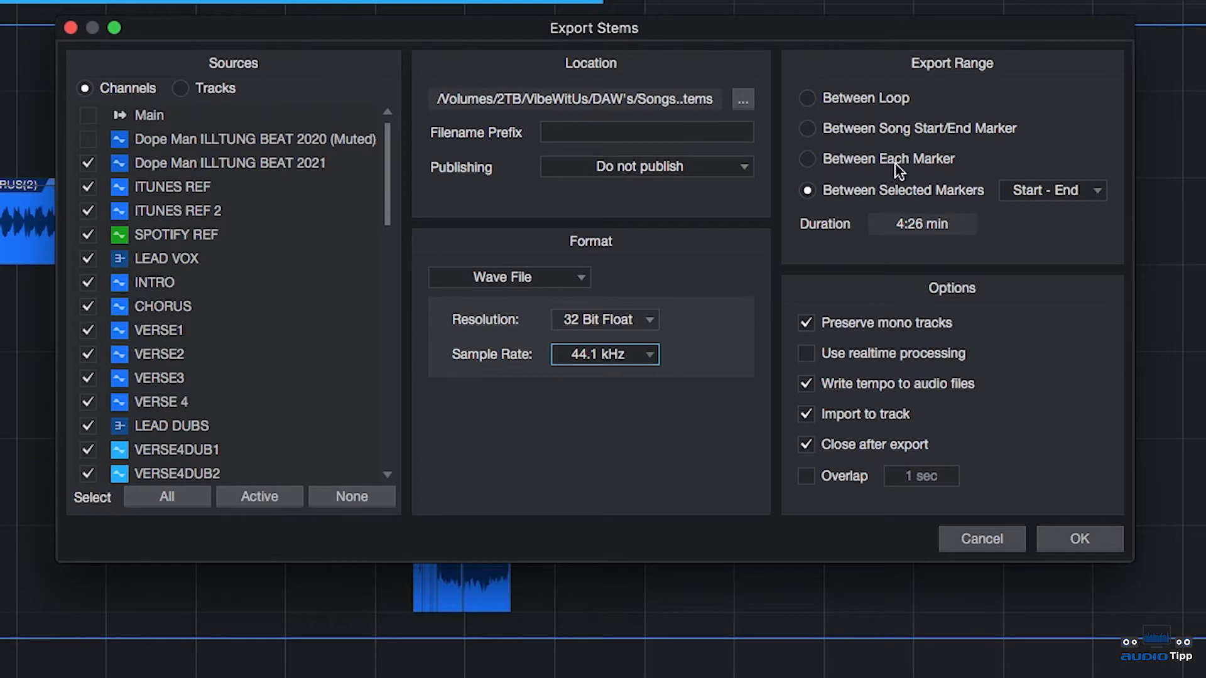
Step: Set Export Range to Between Selected Markers, Start - End (4:26 long)
{"action": "left_click", "coordinate": [806, 98]}
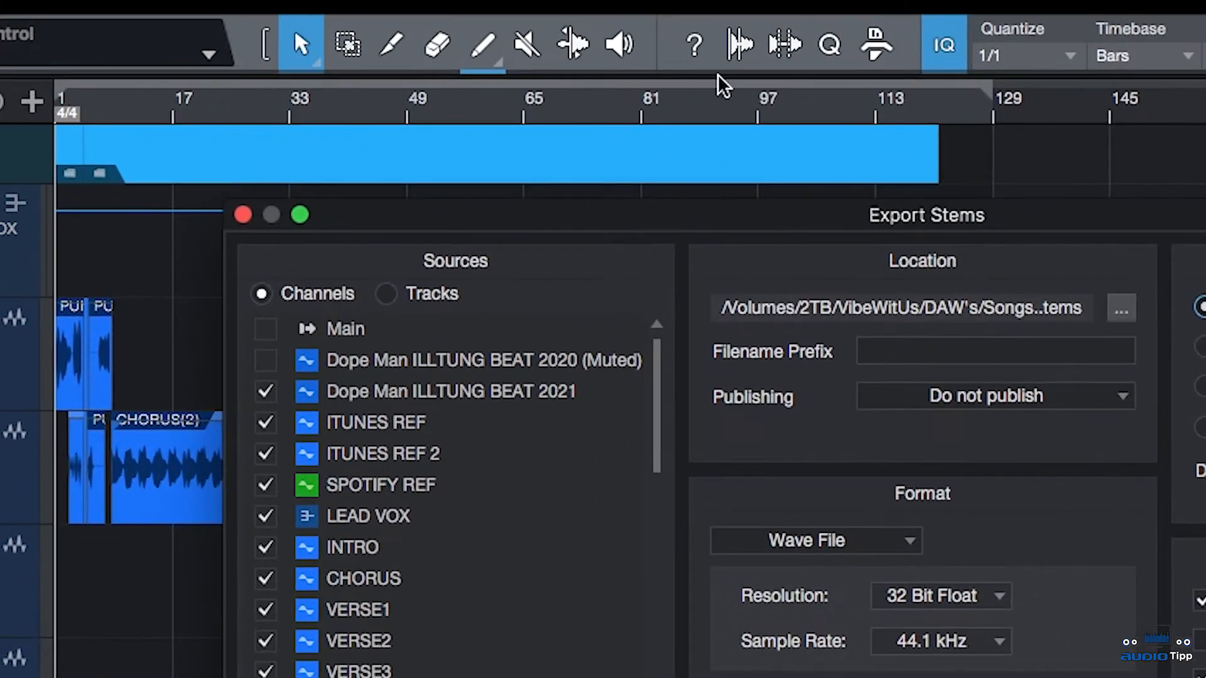
{"action": "mouse_move", "coordinate": [1000, 104]}
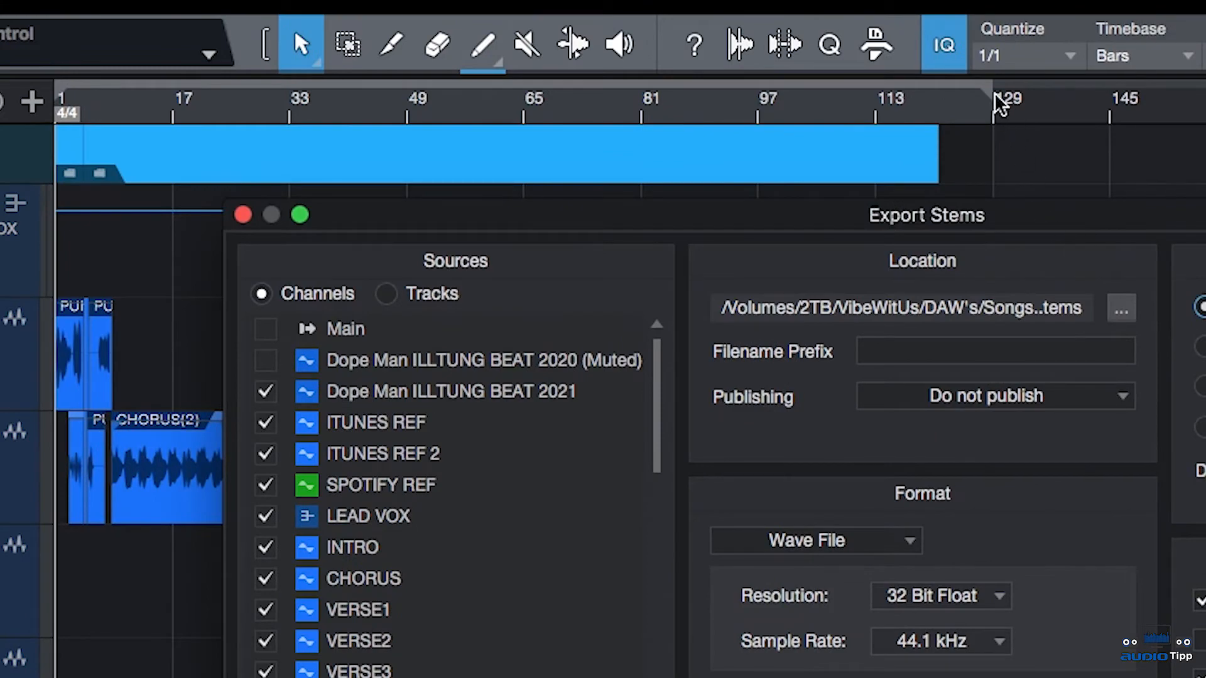
{"action": "mouse_move", "coordinate": [1000, 104]}
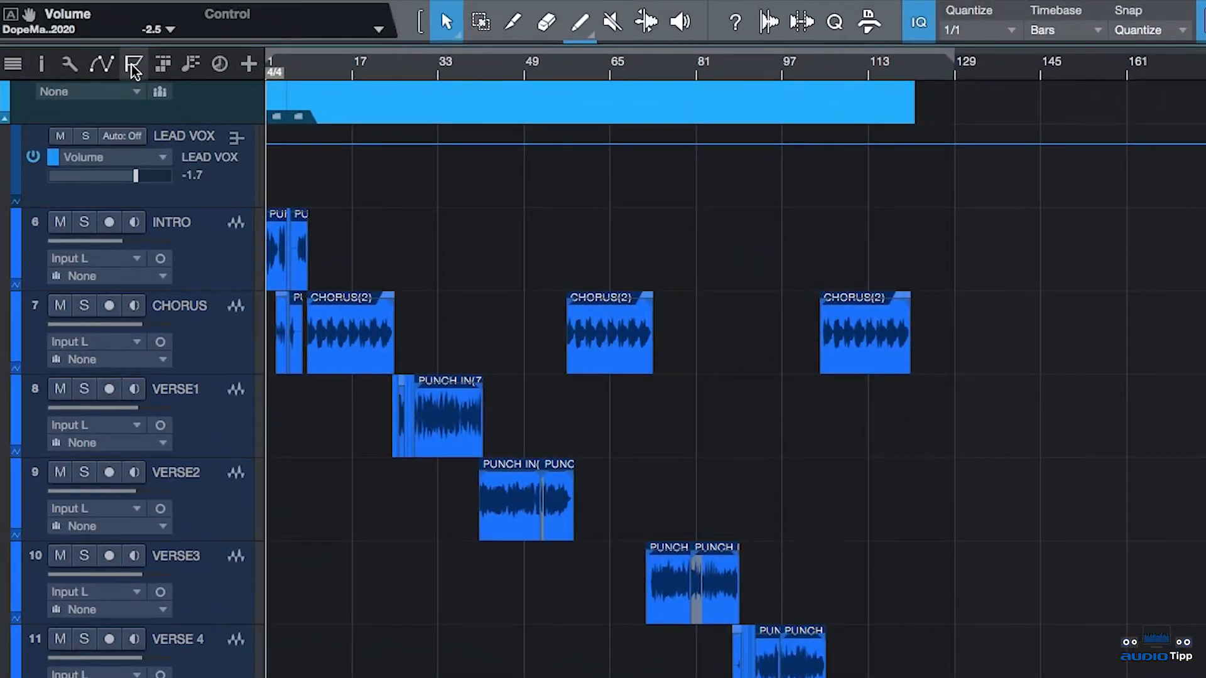
{"action": "left_click", "coordinate": [133, 64]}
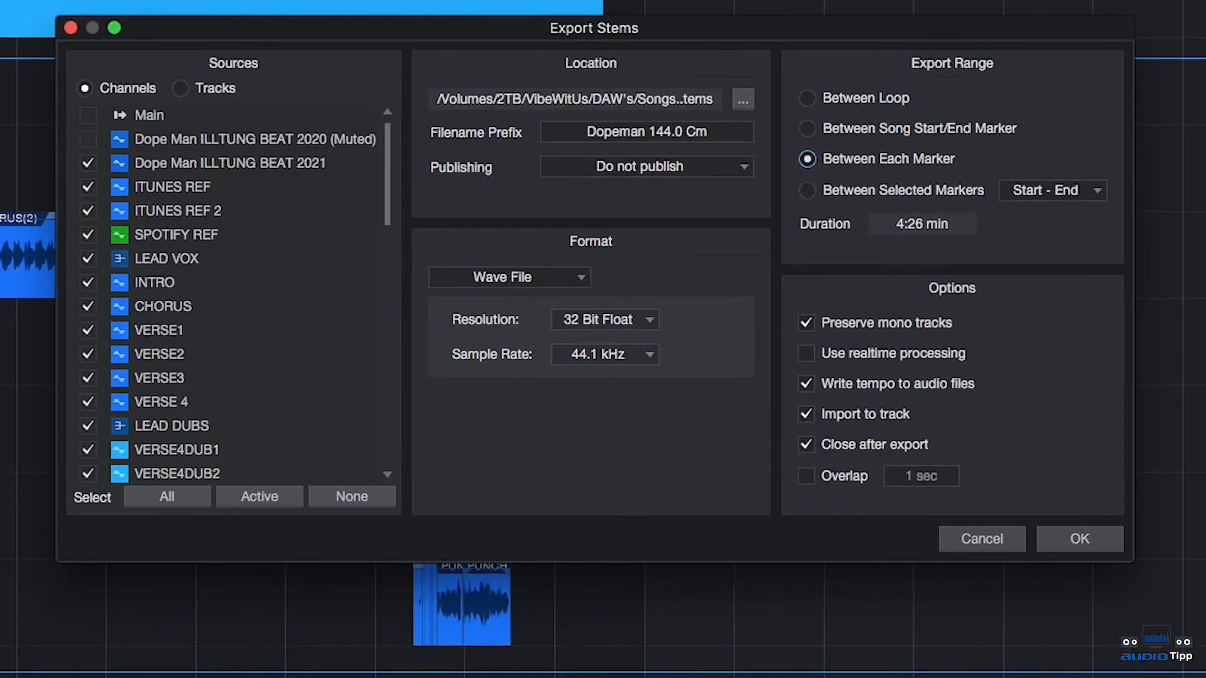
{"action": "mouse_move", "coordinate": [759, 367]}
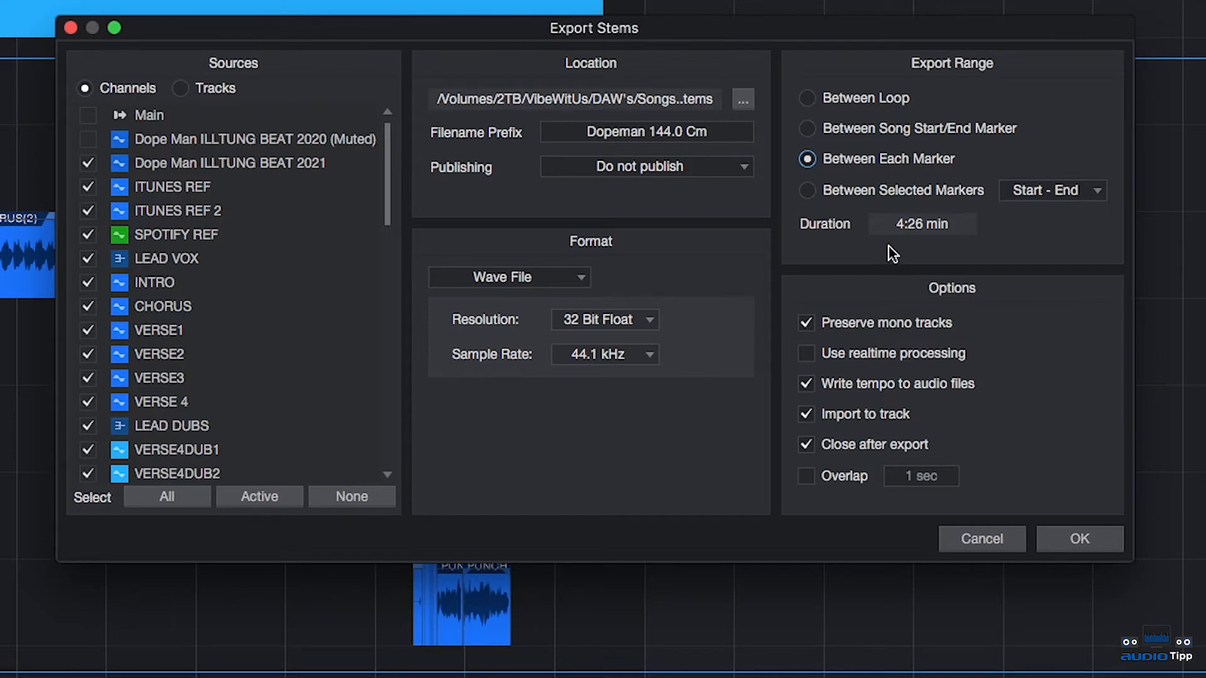
{"action": "left_click", "coordinate": [806, 189]}
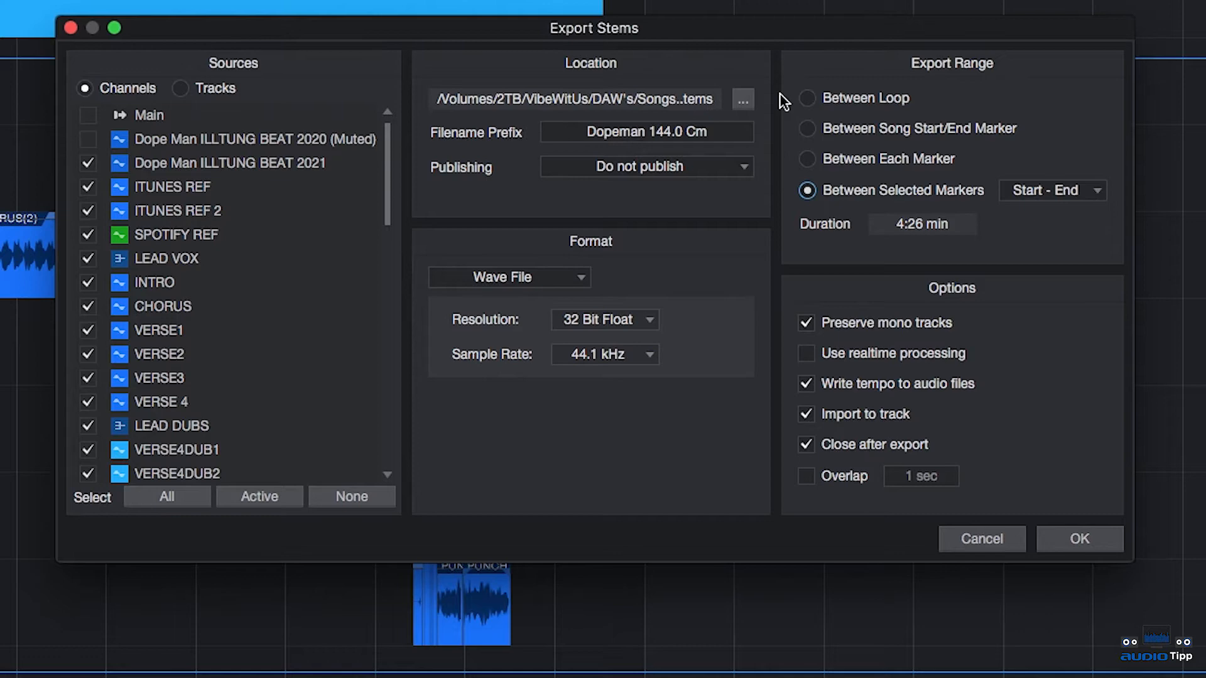
{"action": "mouse_move", "coordinate": [918, 203]}
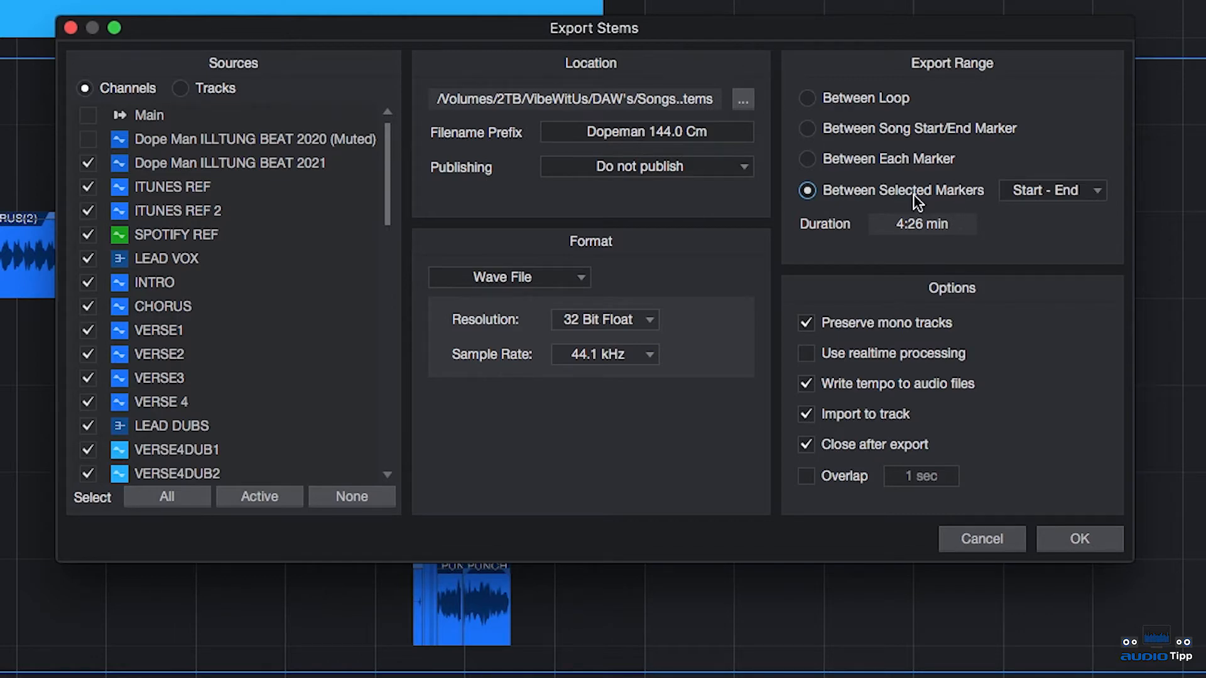
{"action": "mouse_move", "coordinate": [843, 240]}
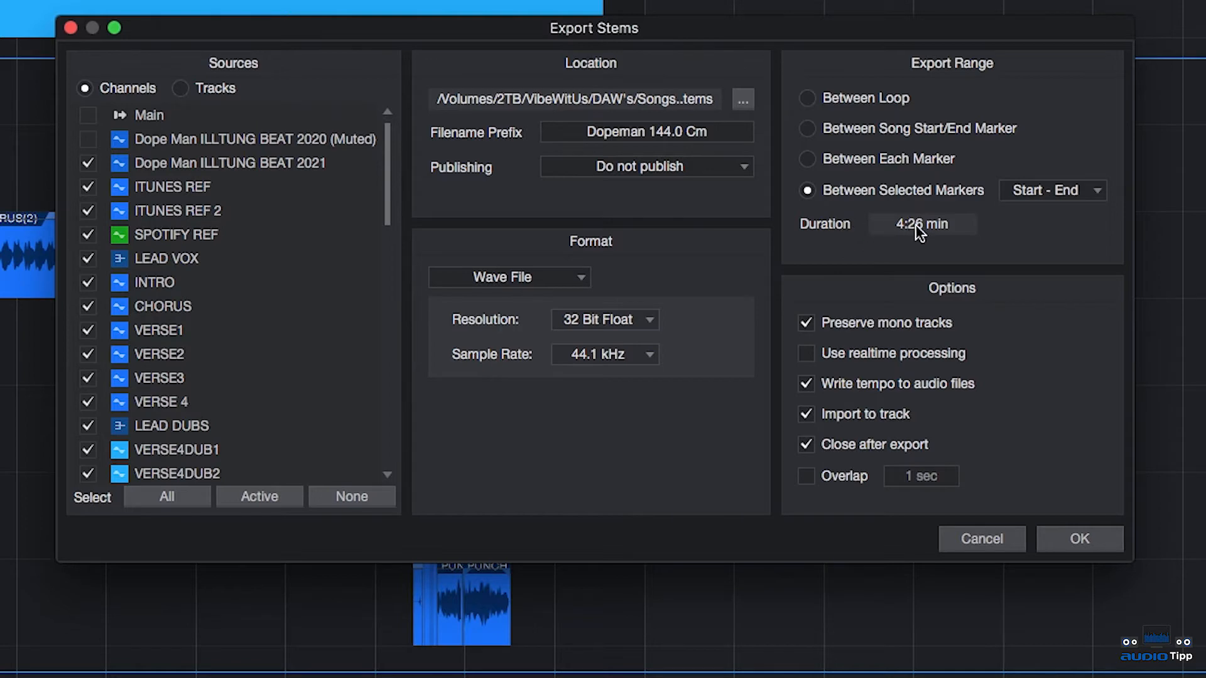
{"action": "mouse_move", "coordinate": [959, 336]}
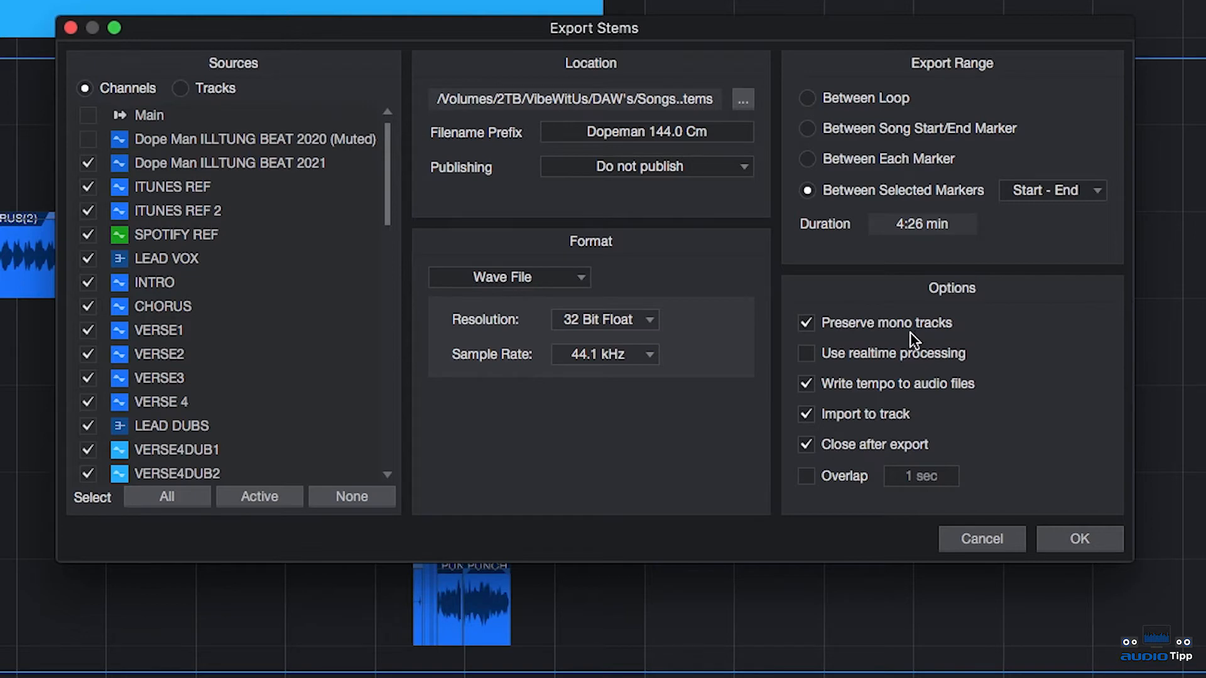
{"action": "mouse_move", "coordinate": [914, 342]}
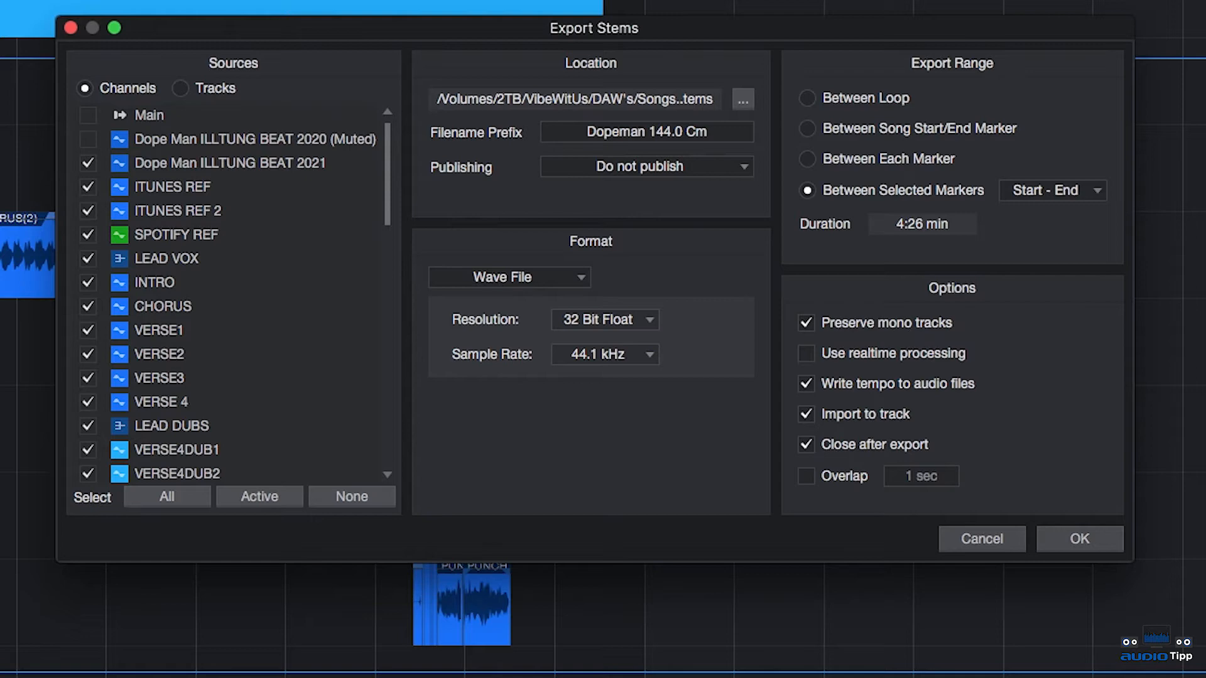
{"action": "mouse_move", "coordinate": [895, 407]}
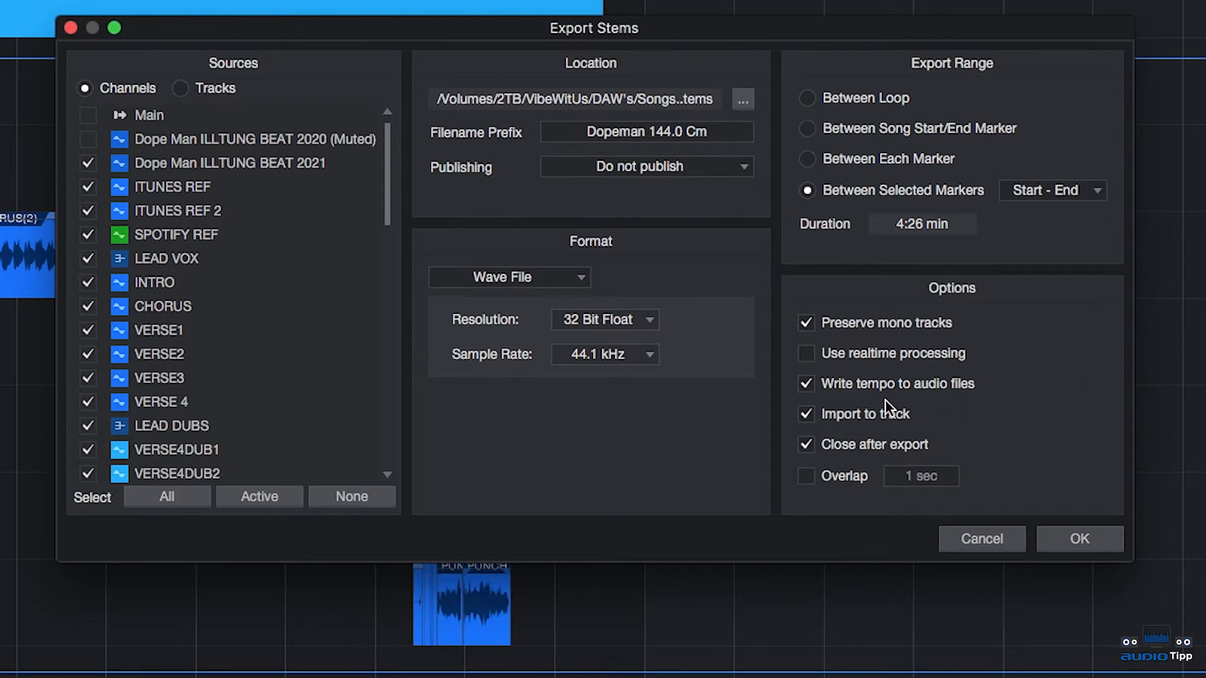
{"action": "mouse_move", "coordinate": [877, 381]}
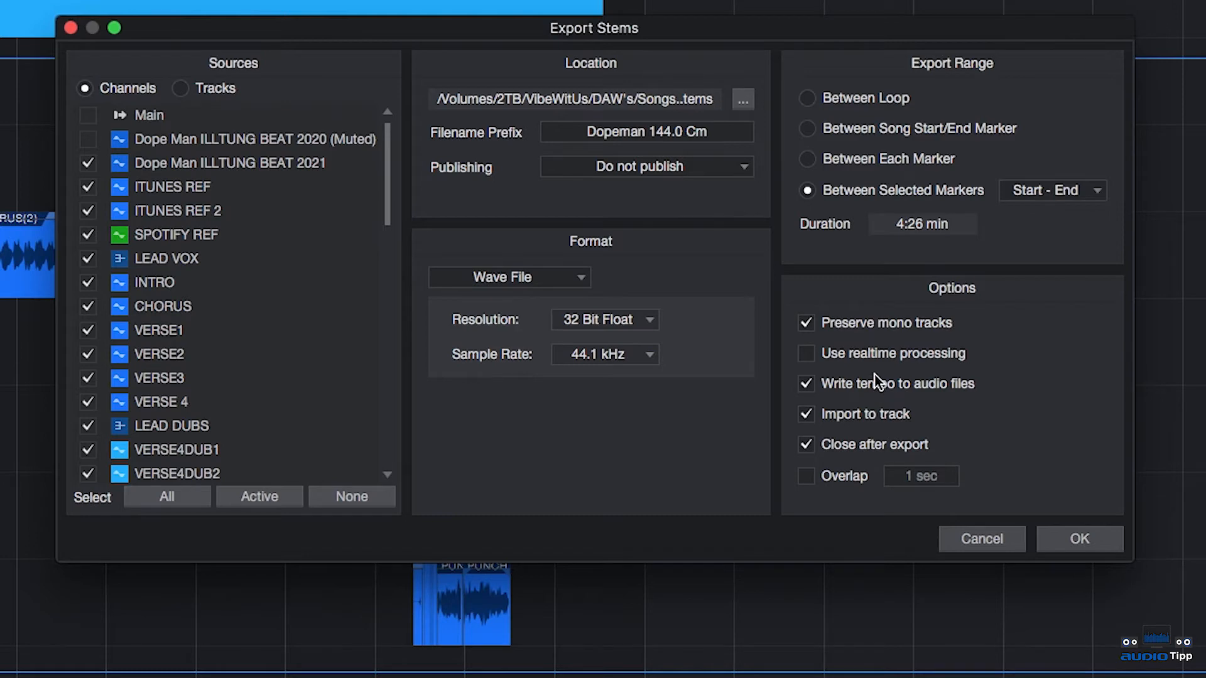
{"action": "mouse_move", "coordinate": [872, 384]}
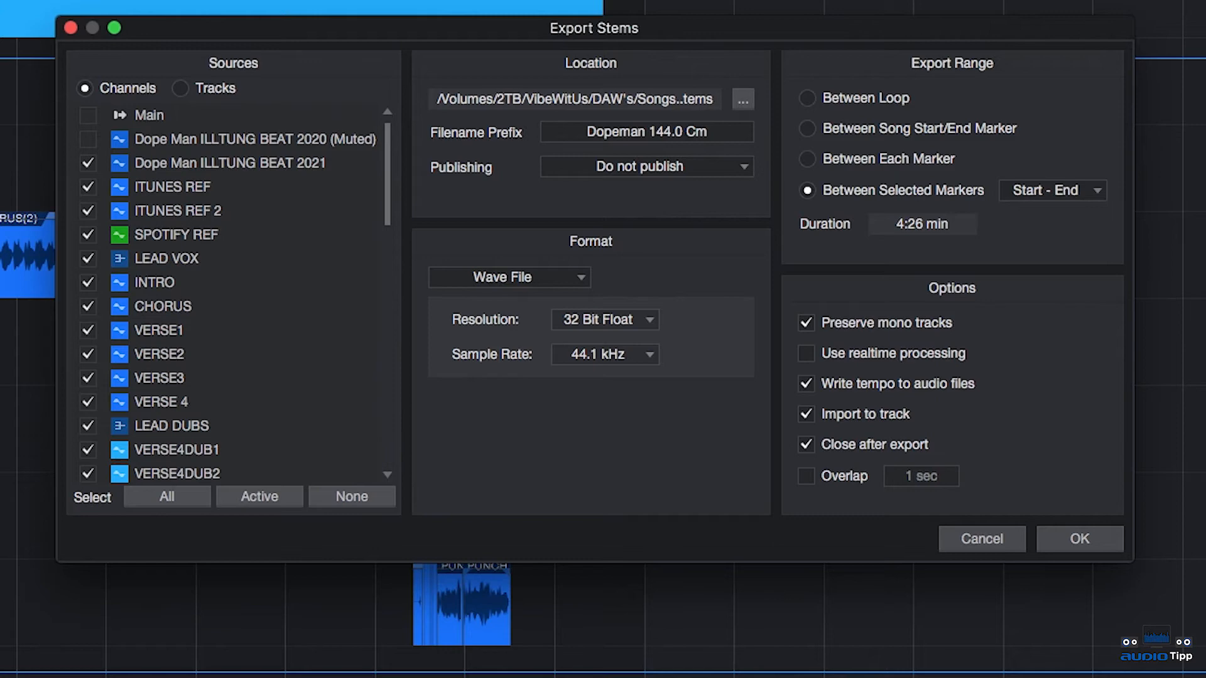
{"action": "mouse_move", "coordinate": [867, 454]}
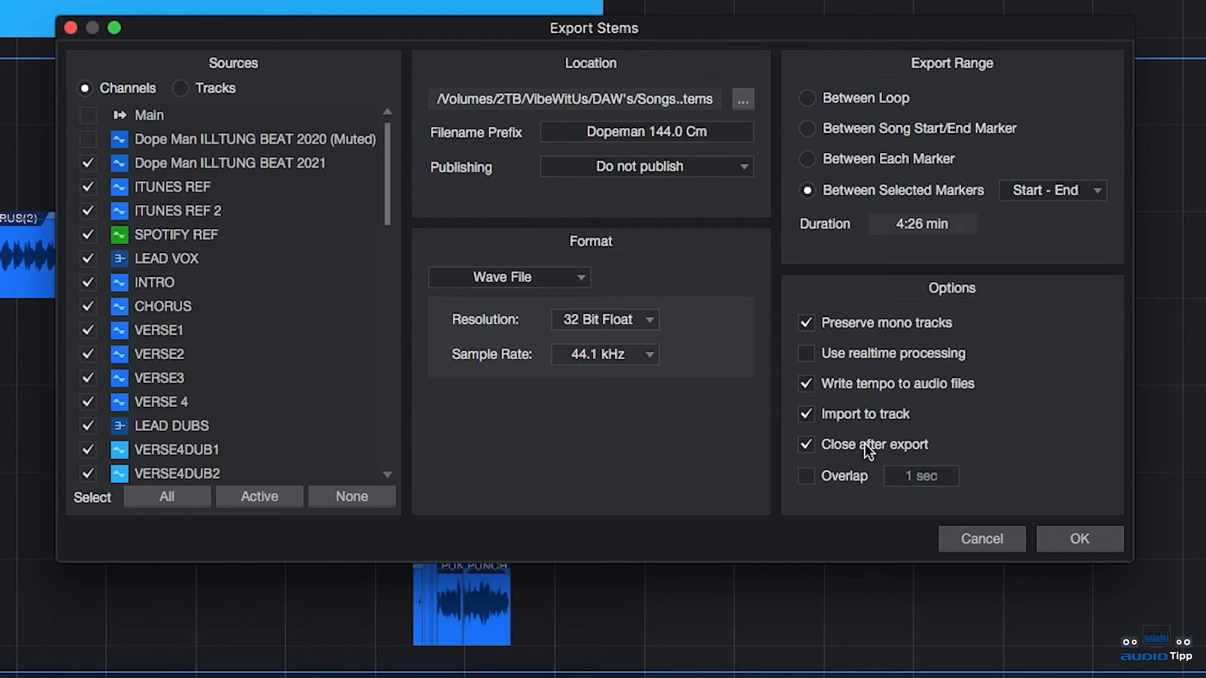
{"action": "mouse_move", "coordinate": [911, 453]}
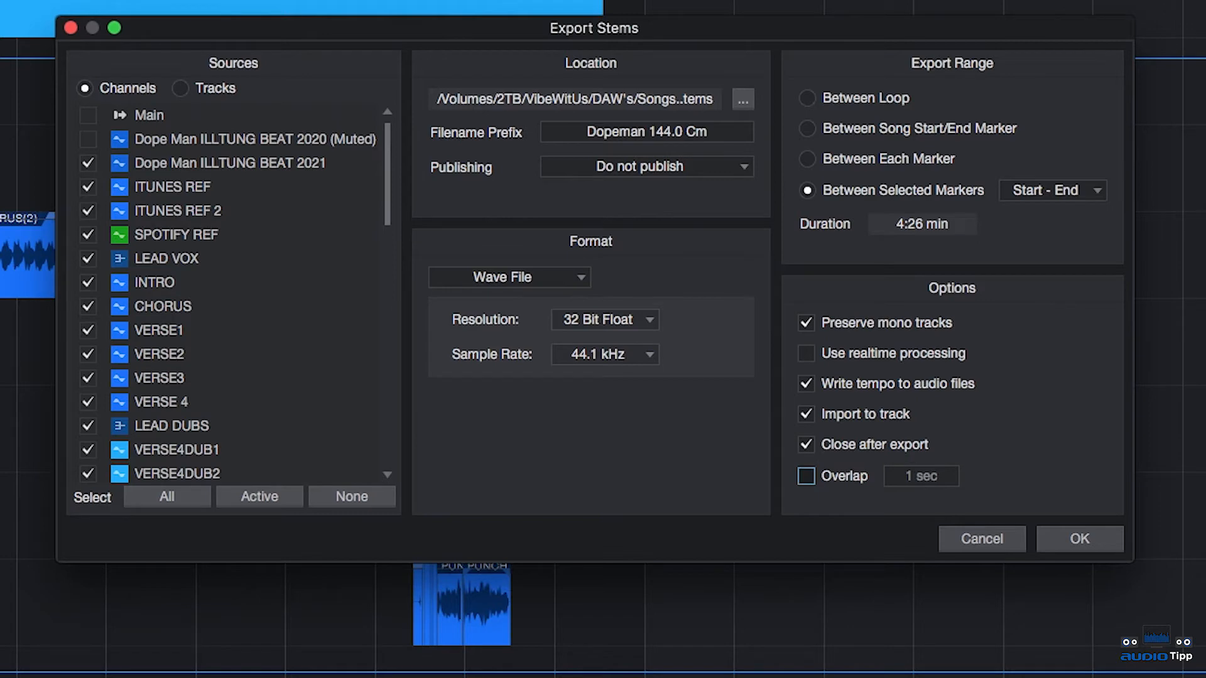
{"action": "mouse_move", "coordinate": [374, 195]}
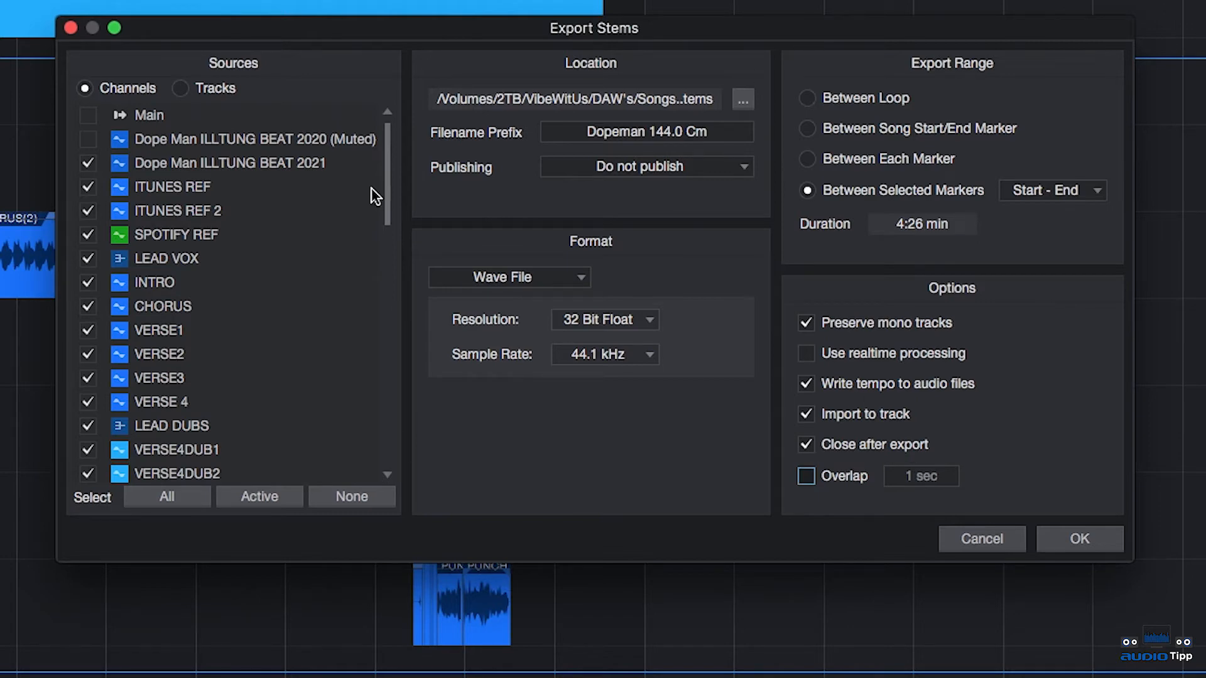
{"action": "left_click", "coordinate": [646, 131]}
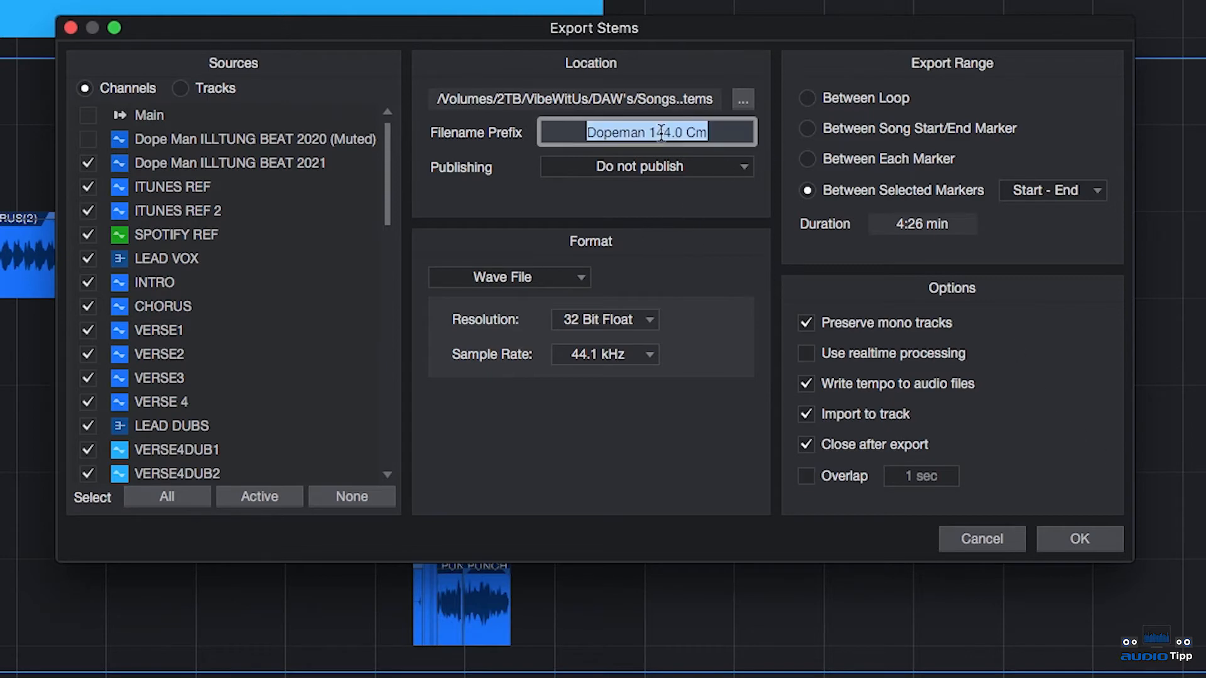
Step: Confirm Export Stems with OK and let the WAV stems finish rendering
{"action": "left_click", "coordinate": [1077, 538]}
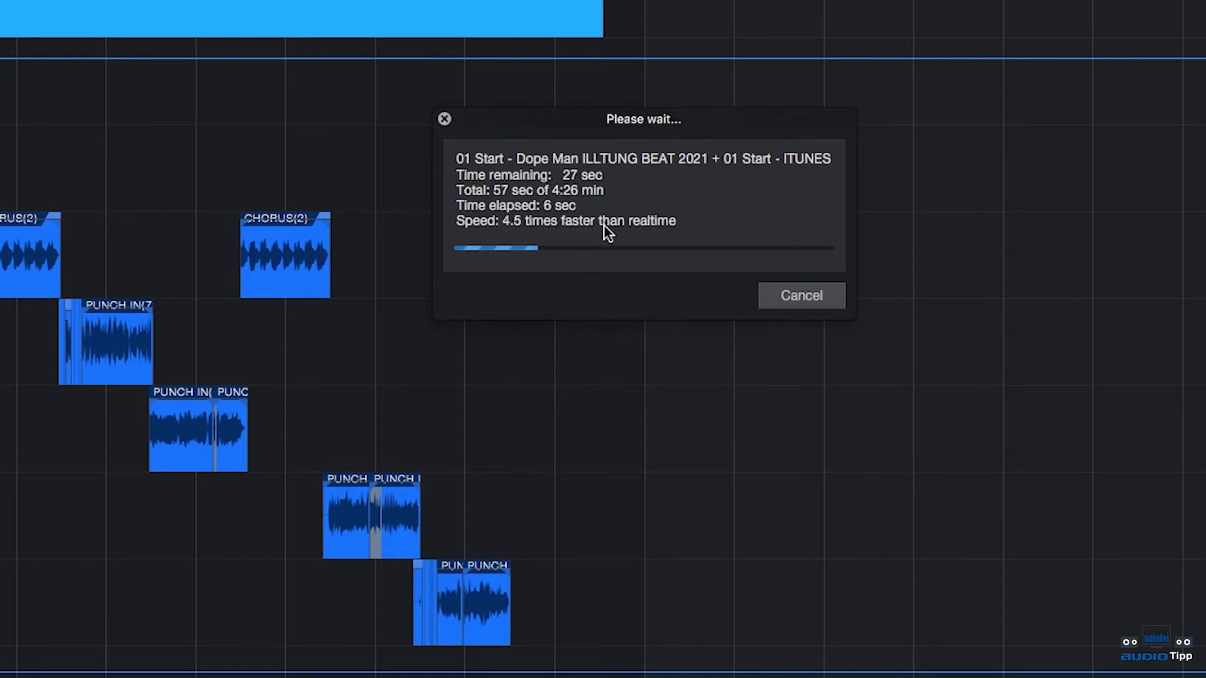
{"action": "left_click", "coordinate": [801, 295]}
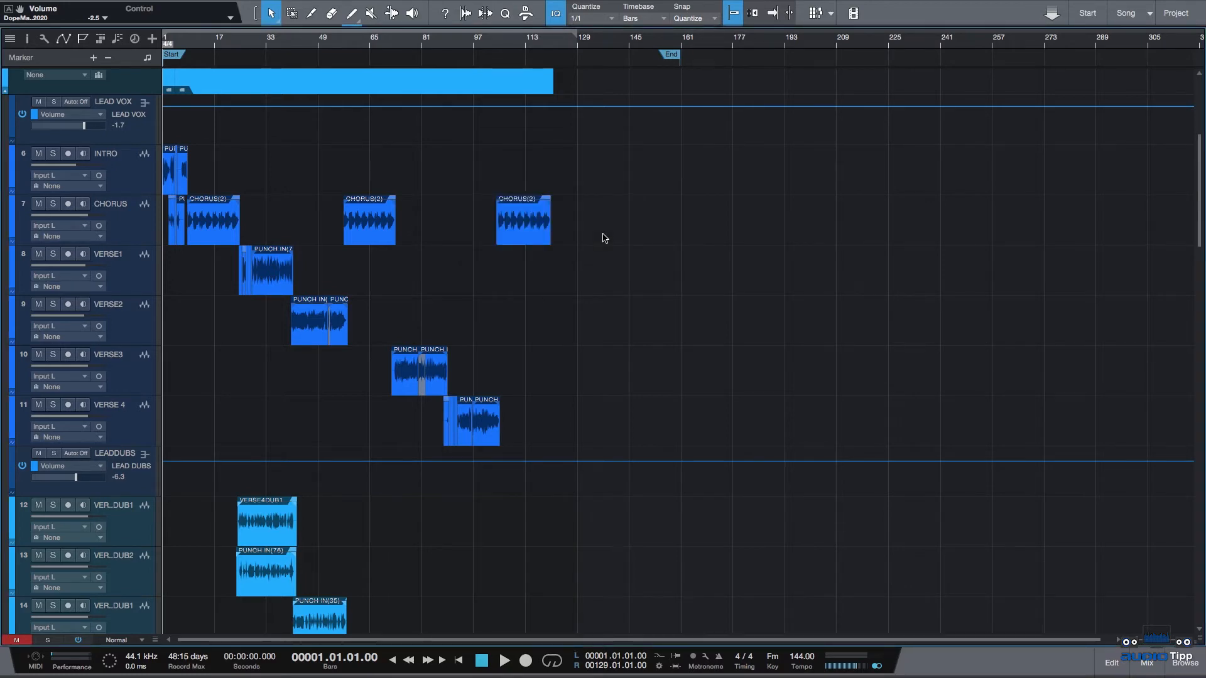
Step: Scroll through every track to confirm bars 1 to 129 are selected
{"action": "scroll", "scroll_direction": "down", "scroll_amount": 3}
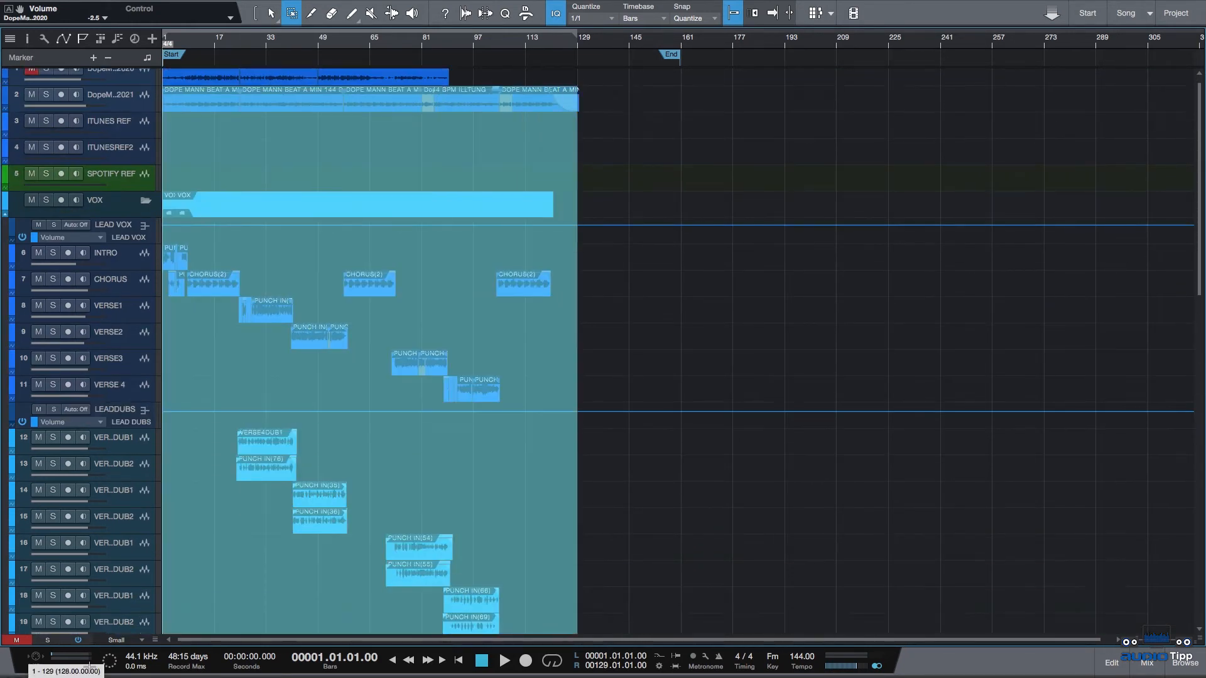
{"action": "scroll", "scroll_direction": "down", "scroll_amount": 3}
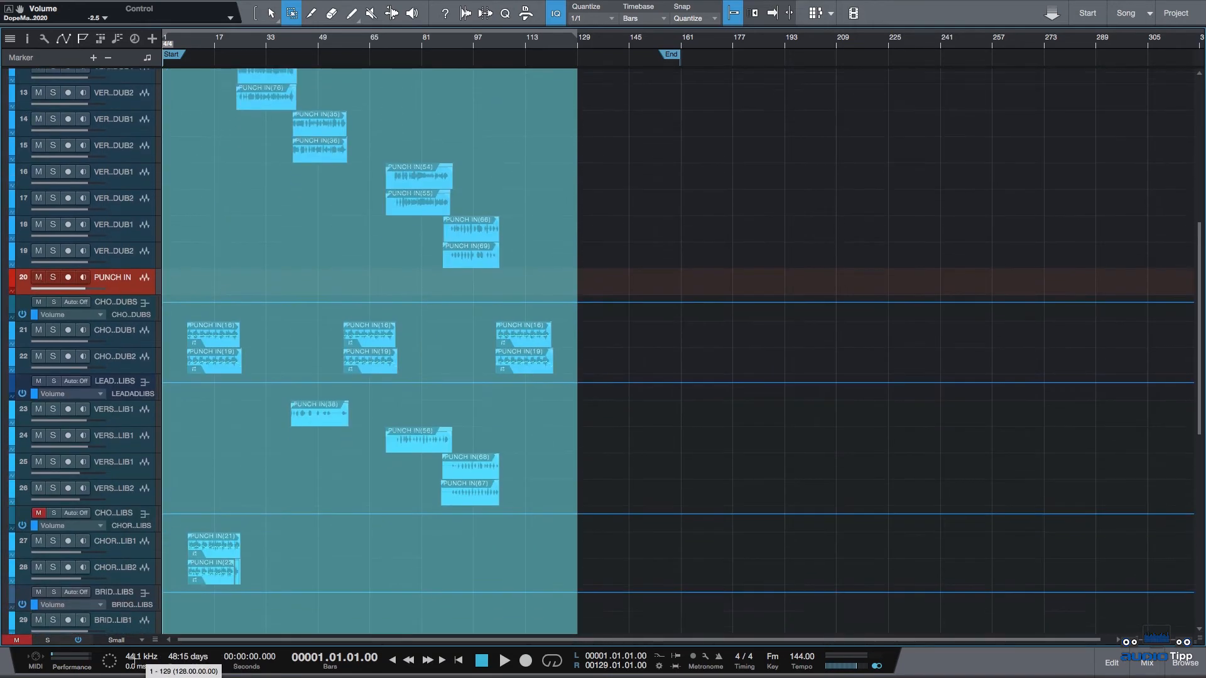
{"action": "scroll", "scroll_direction": "down", "scroll_amount": 3}
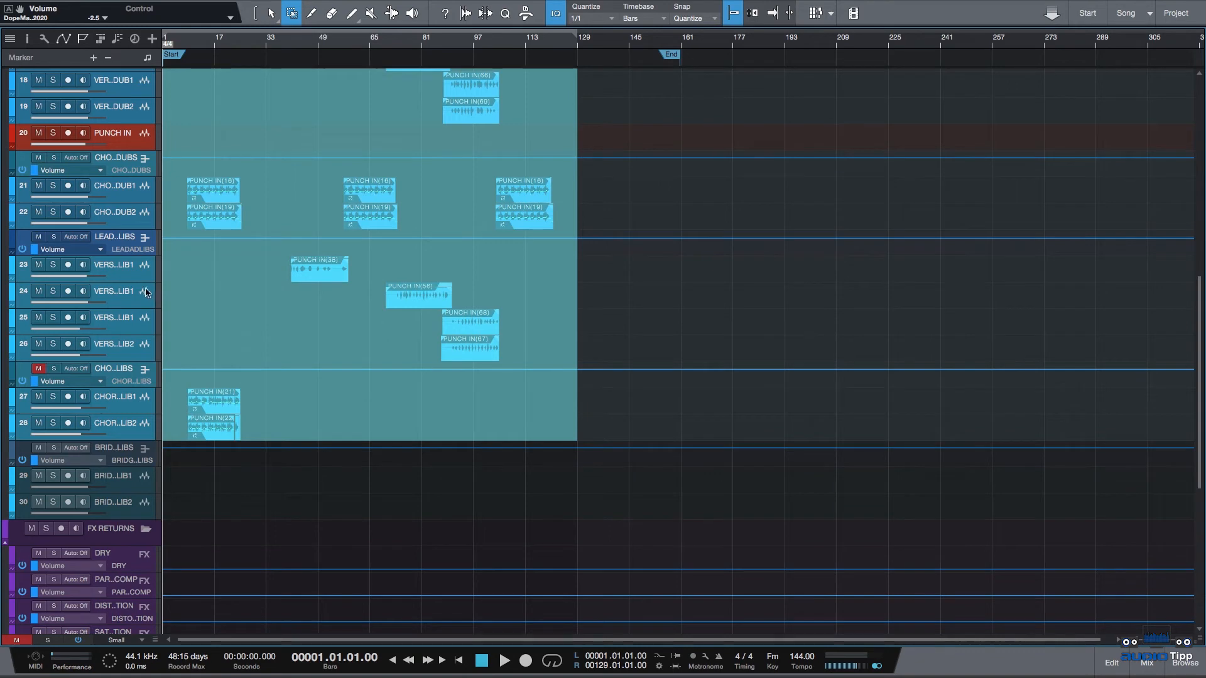
{"action": "mouse_move", "coordinate": [342, 157]}
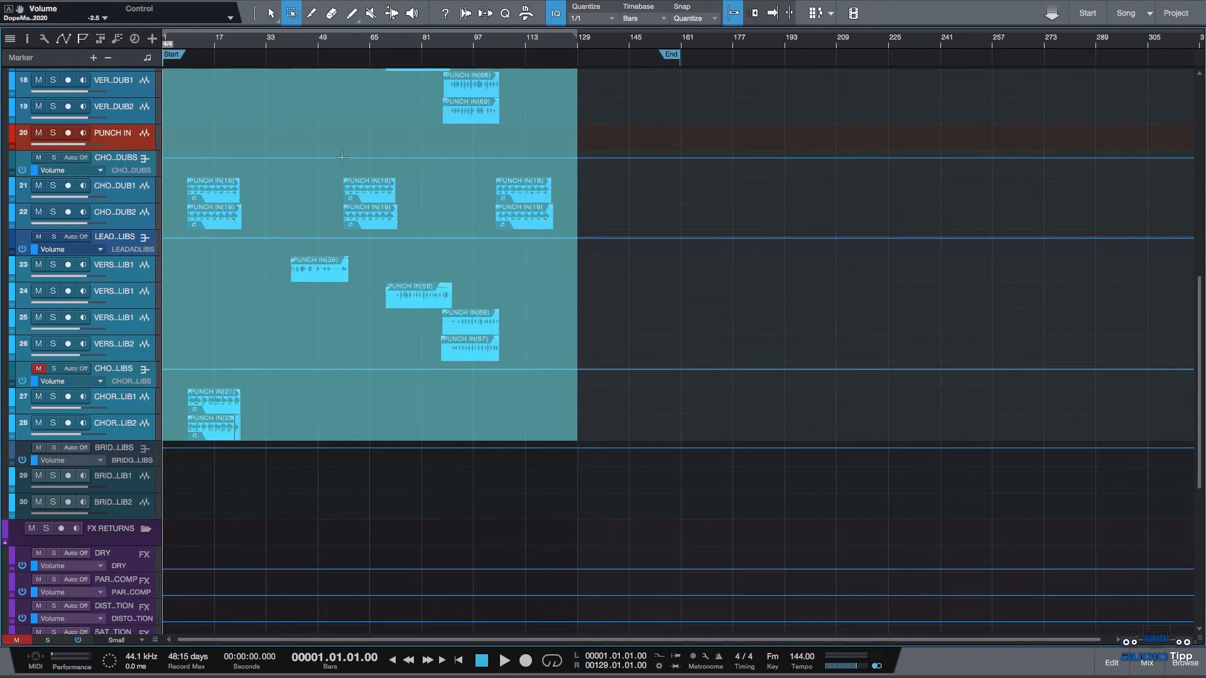
{"action": "mouse_move", "coordinate": [513, 106]}
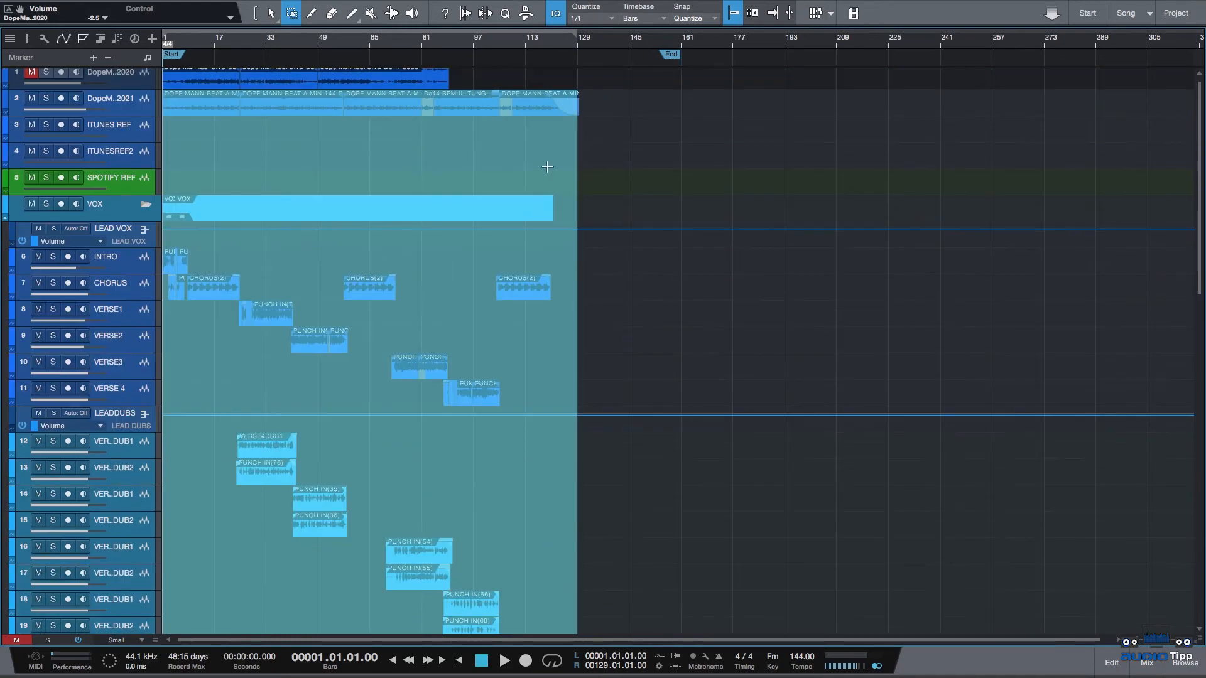
{"action": "scroll", "scroll_direction": "down", "scroll_amount": 3}
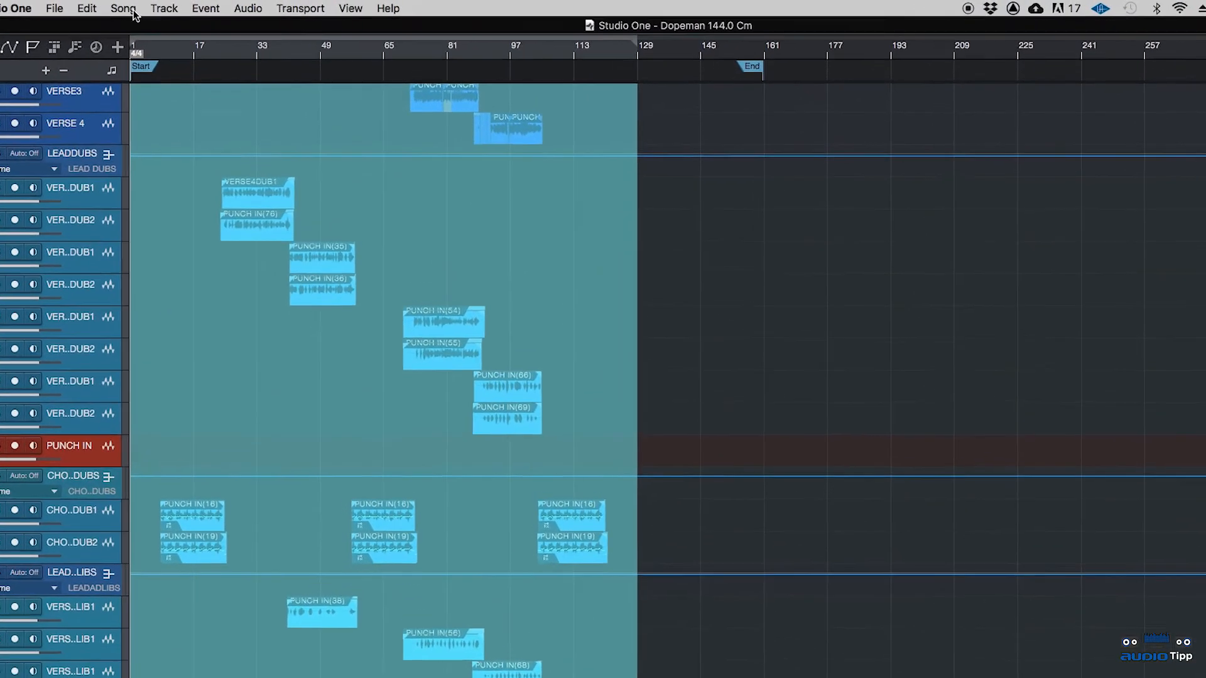
Step: Bounce all selected events to audio with Event > Bounce Selection (Ctrl+B)
{"action": "left_click", "coordinate": [205, 8]}
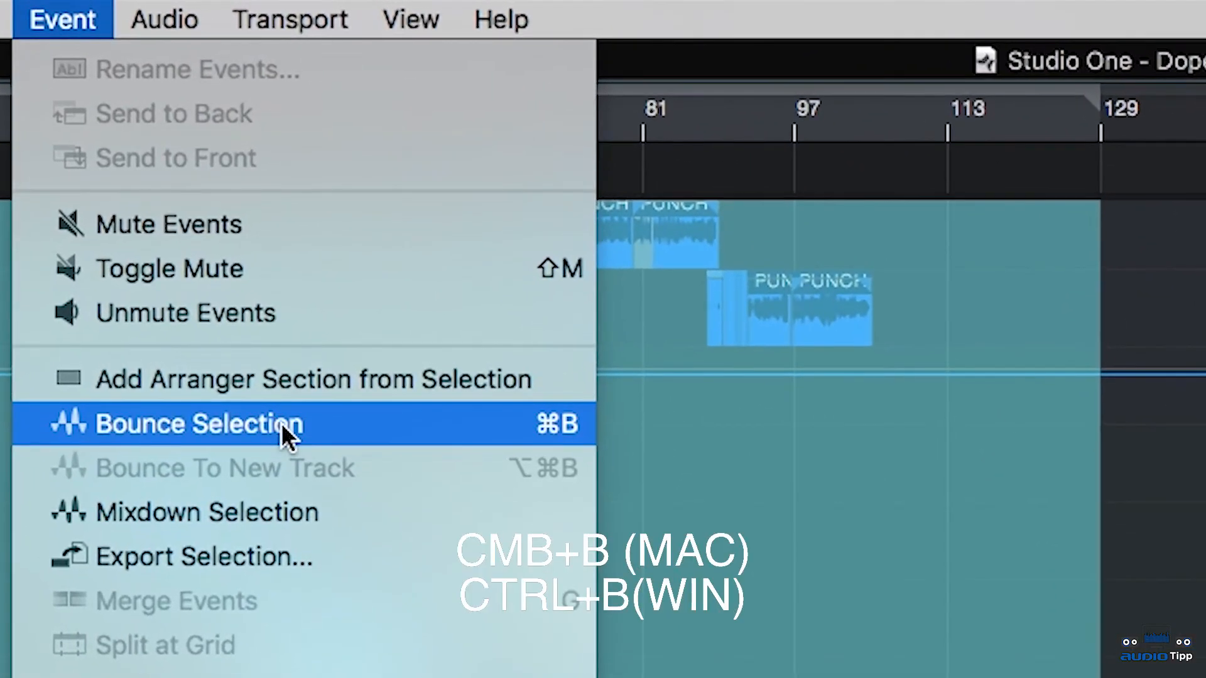
{"action": "left_click", "coordinate": [202, 423]}
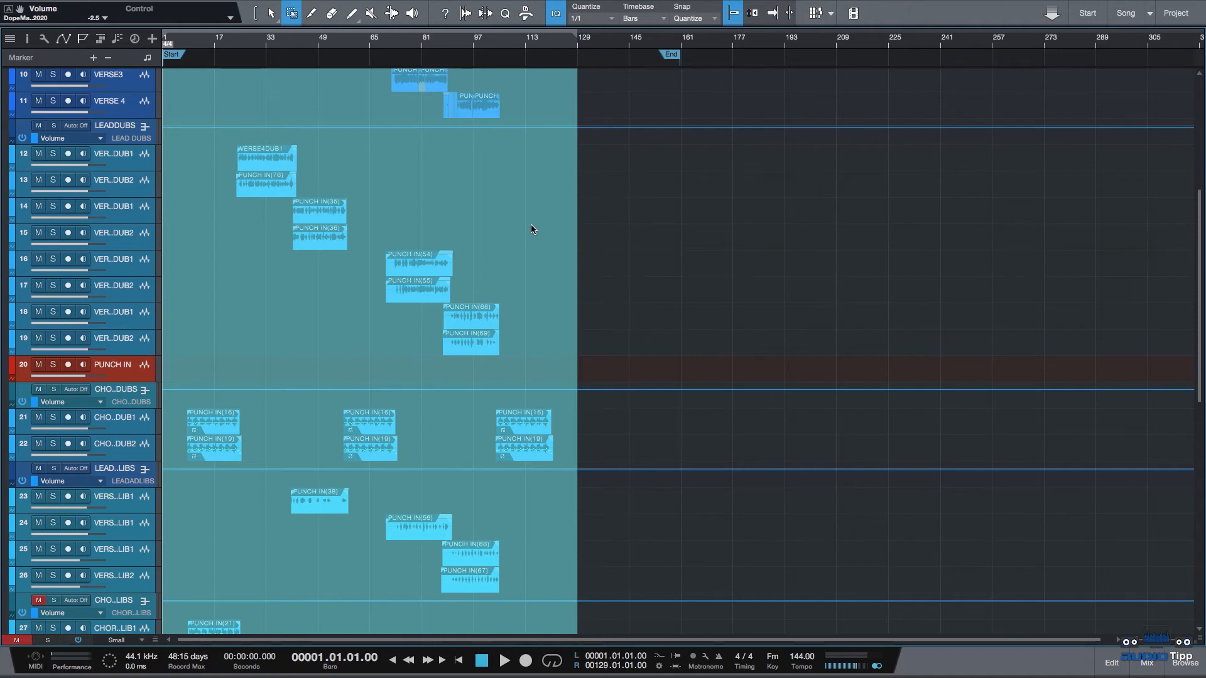
{"action": "key", "text": "ctrl+b"}
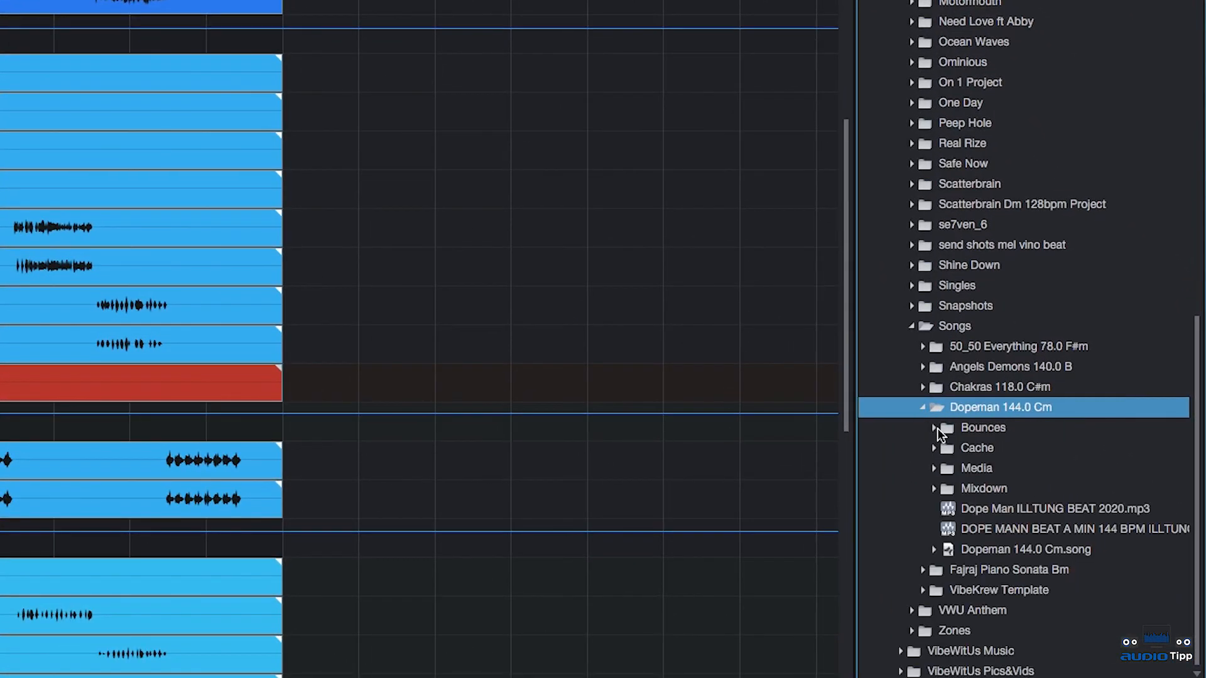
Step: Expand Bounces under Dopeman 144.0 Cm to view its WAV files, then collapse it
{"action": "left_click", "coordinate": [983, 427]}
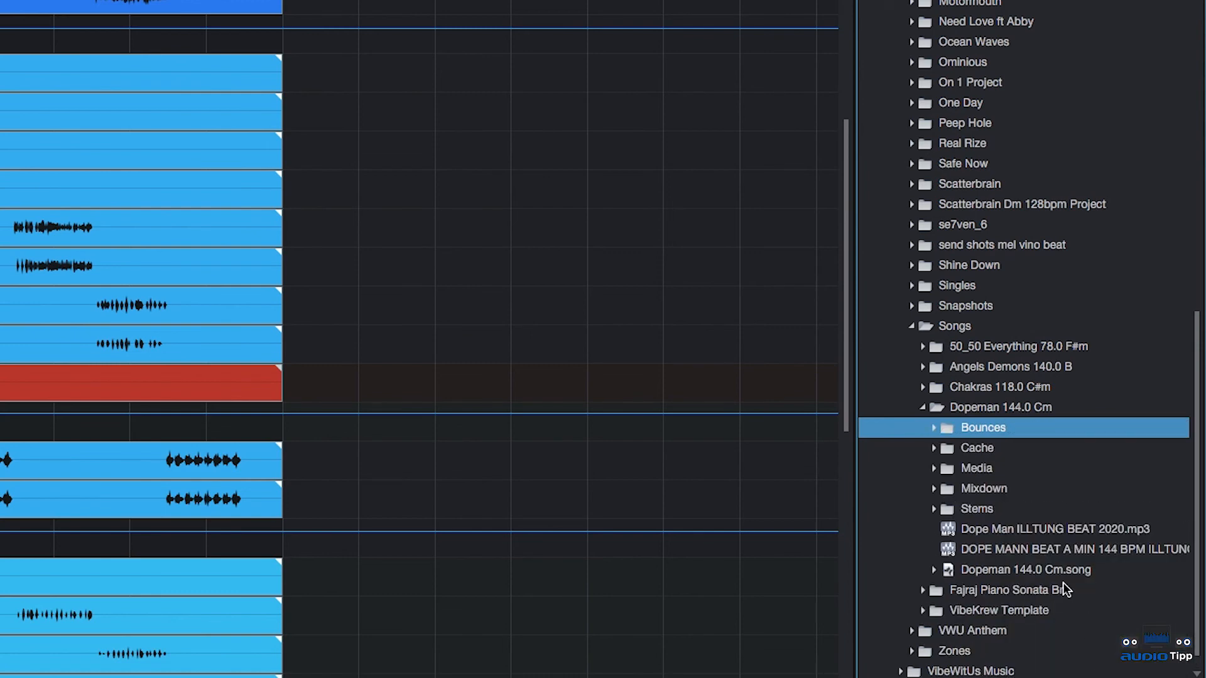
{"action": "left_click", "coordinate": [934, 428]}
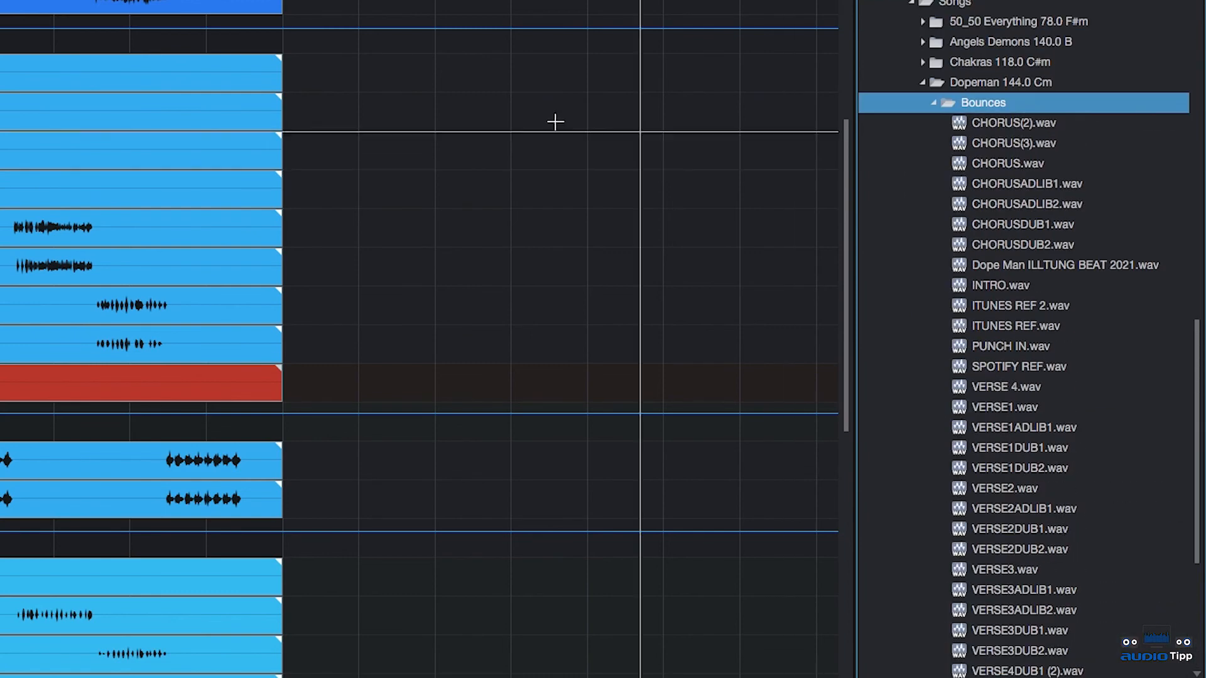
{"action": "left_click", "coordinate": [934, 103]}
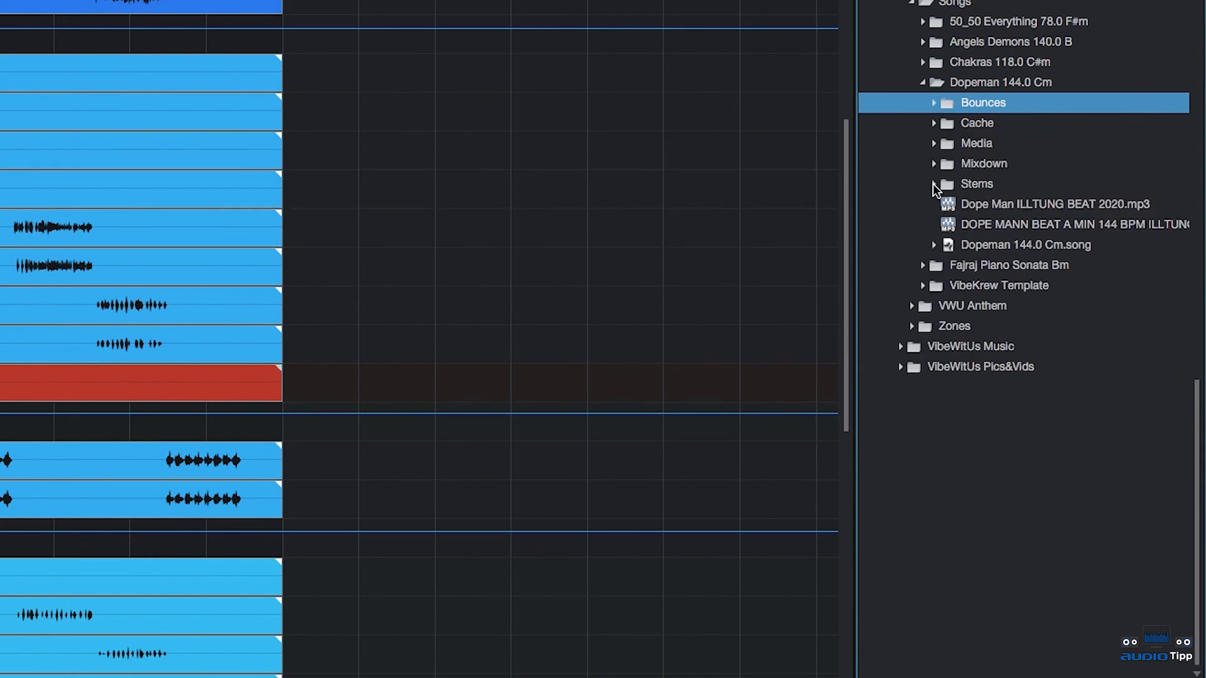